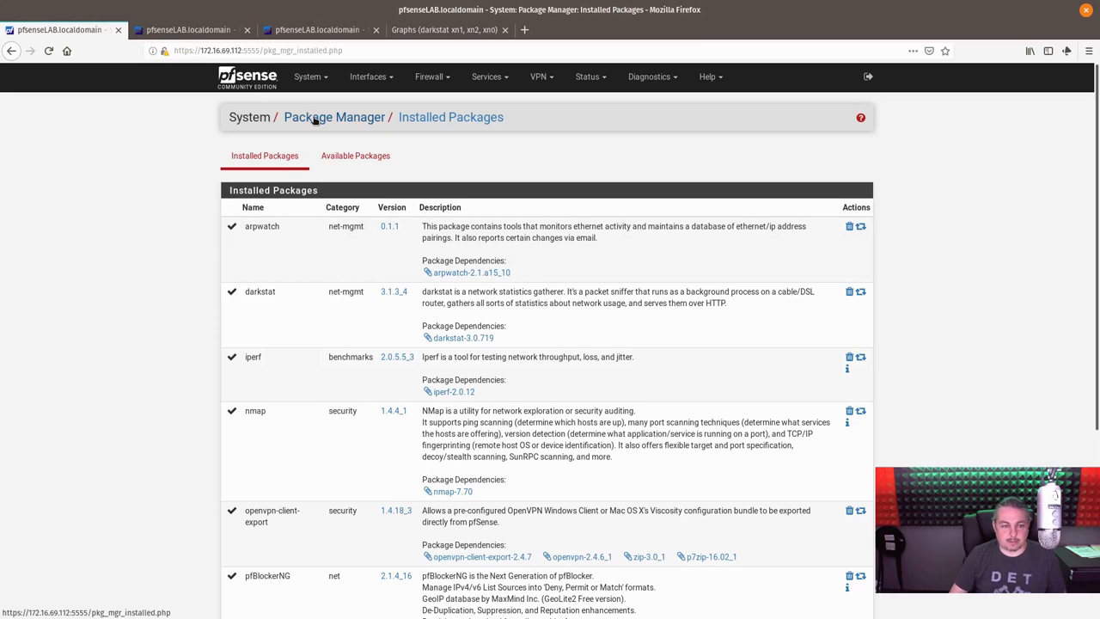
mouse_move(429, 136)
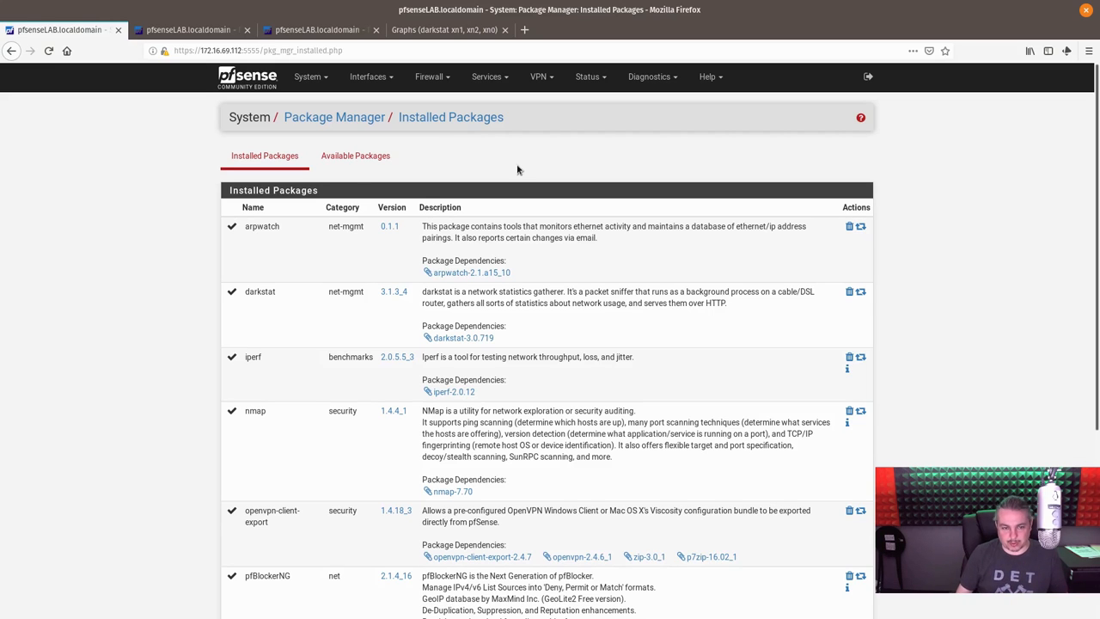
- Browse the available packages list, then switch to the Arpwatch settings page
left_click(354, 154)
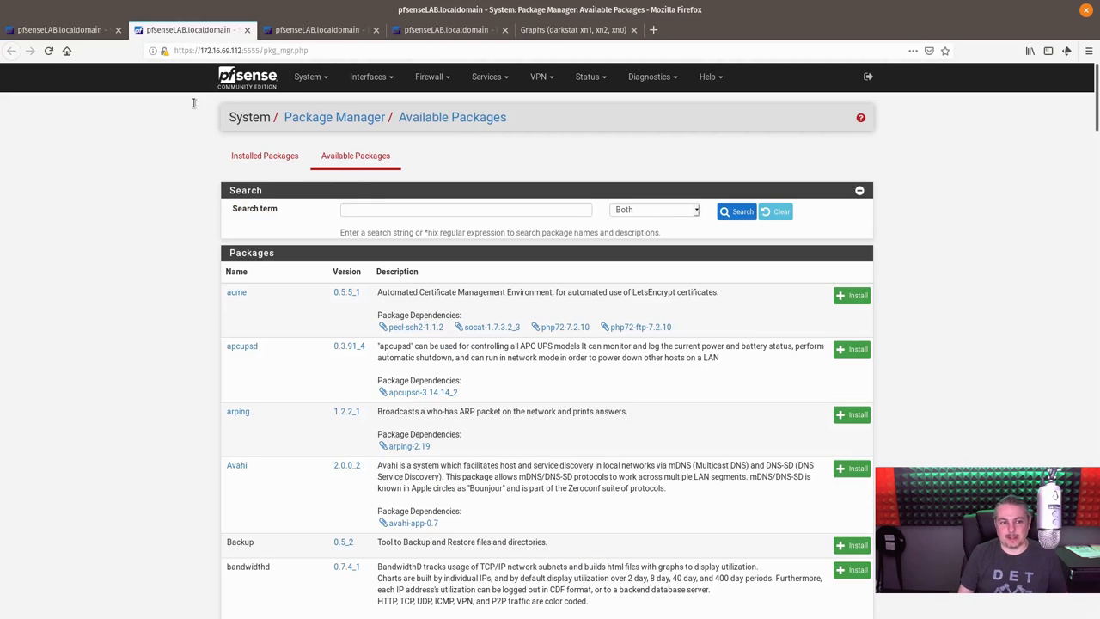
scroll("down", 3)
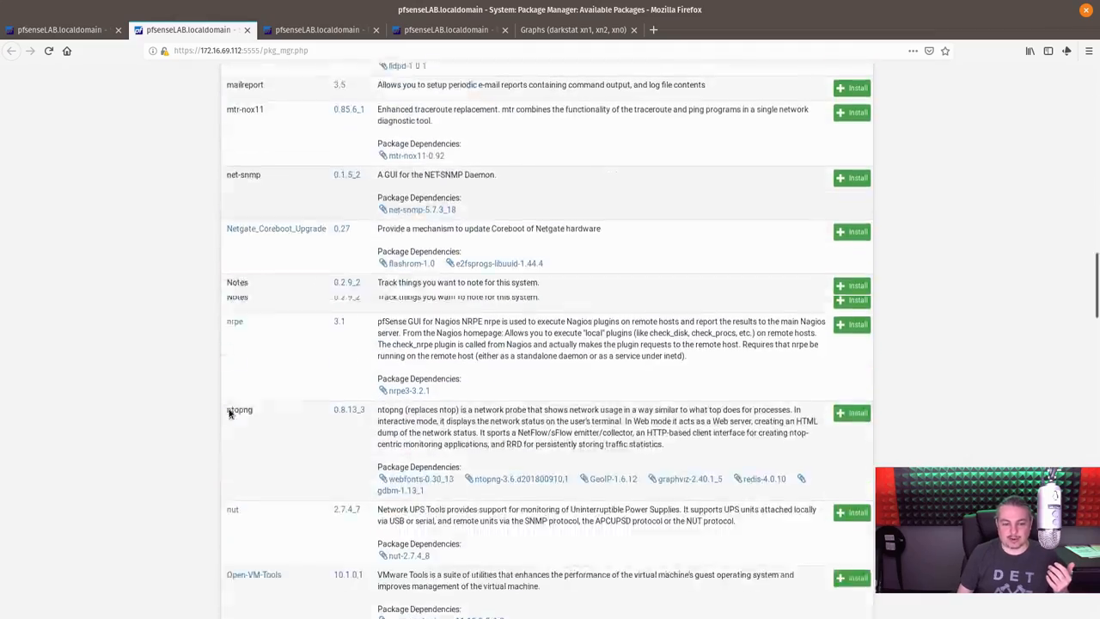
scroll("down", 3)
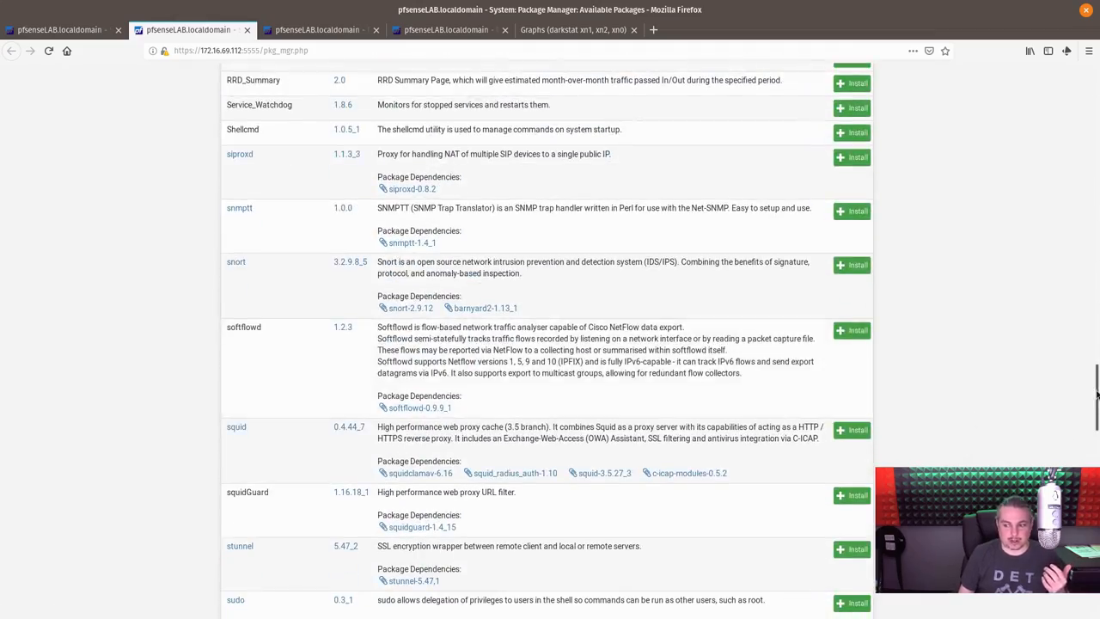
scroll("down", 3)
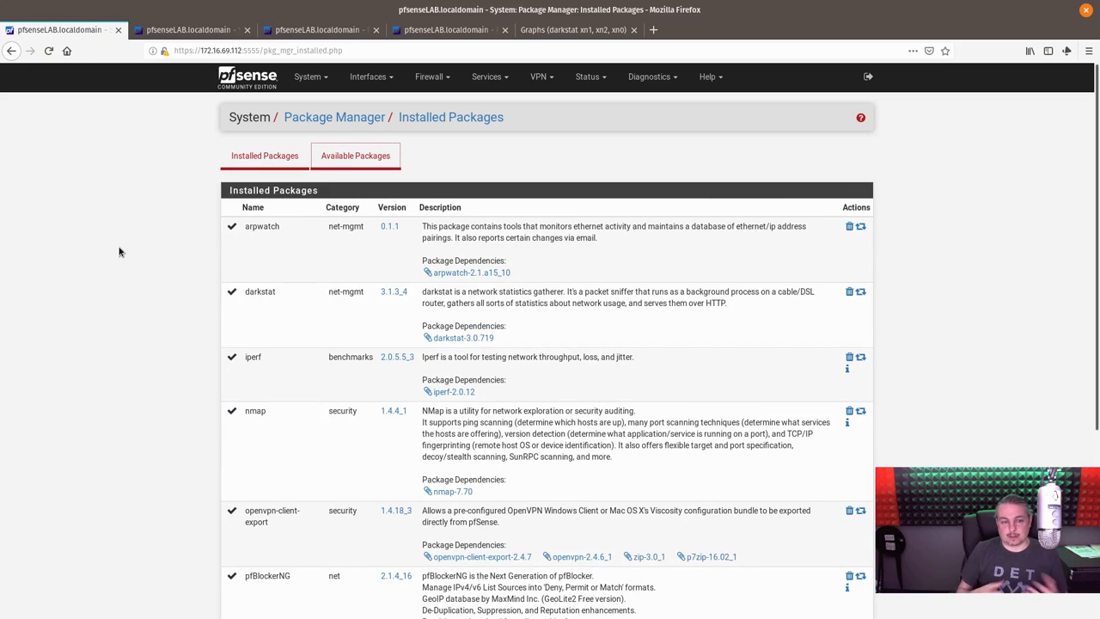
mouse_move(416, 318)
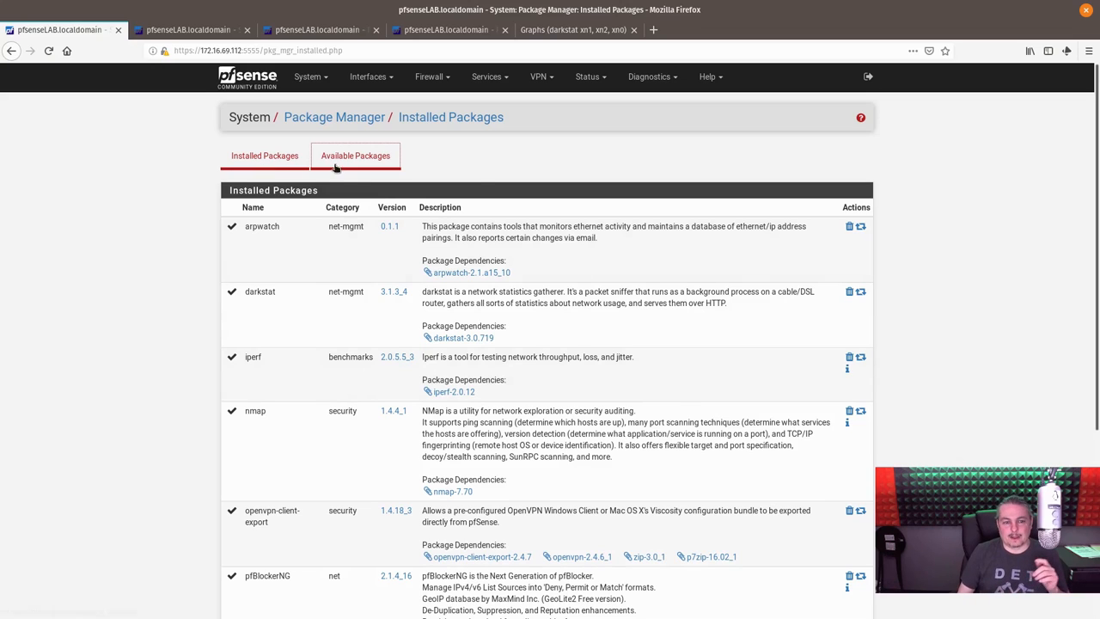
left_click(265, 154)
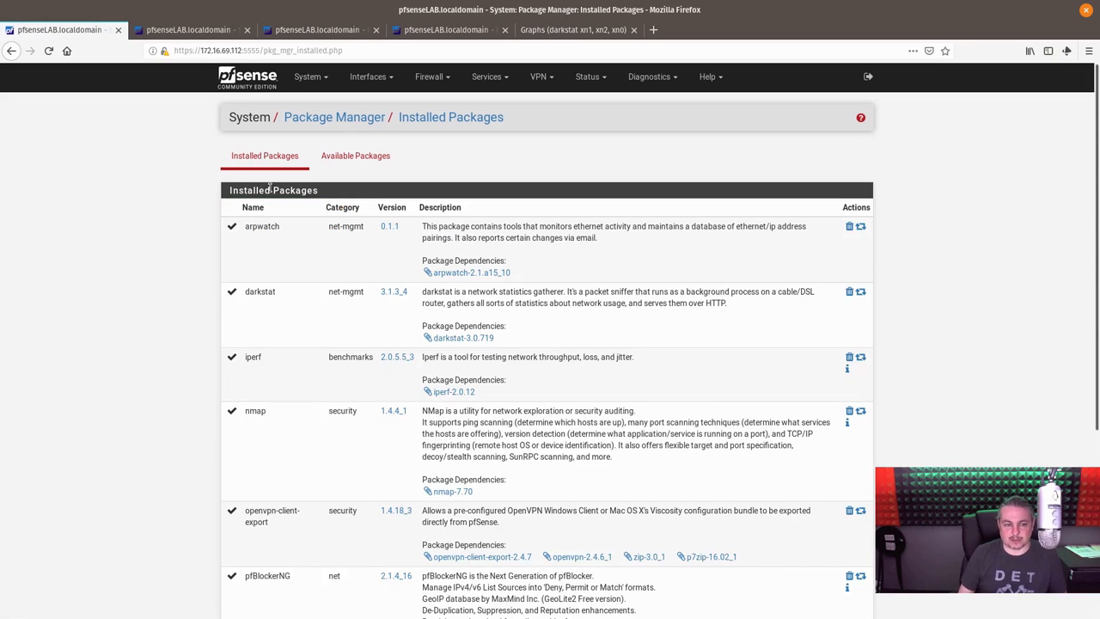
left_click(189, 29)
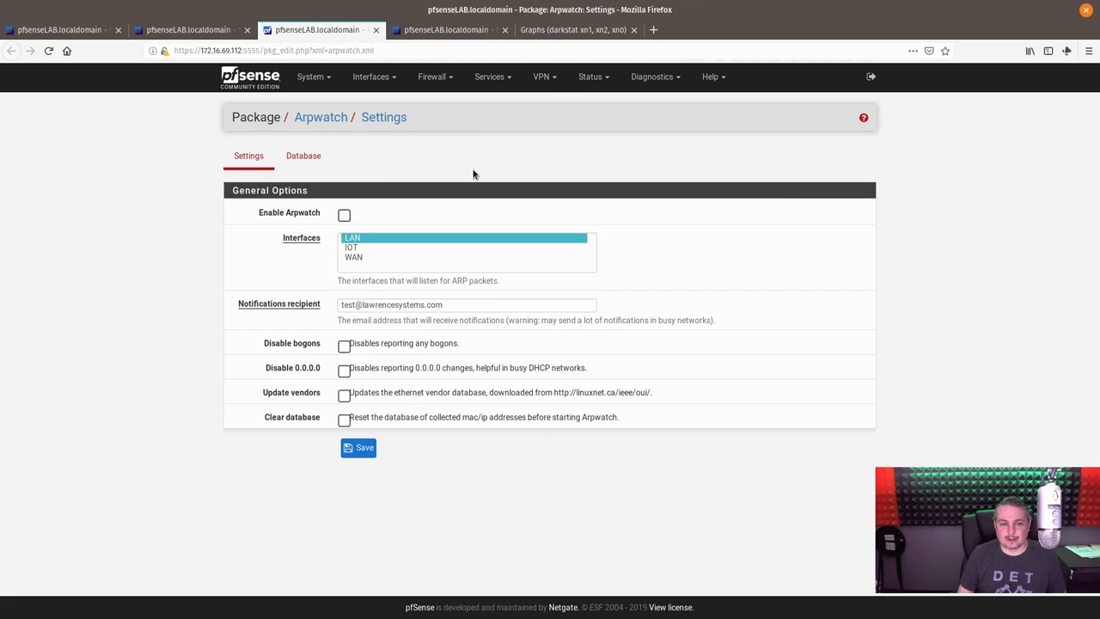
mouse_move(313, 216)
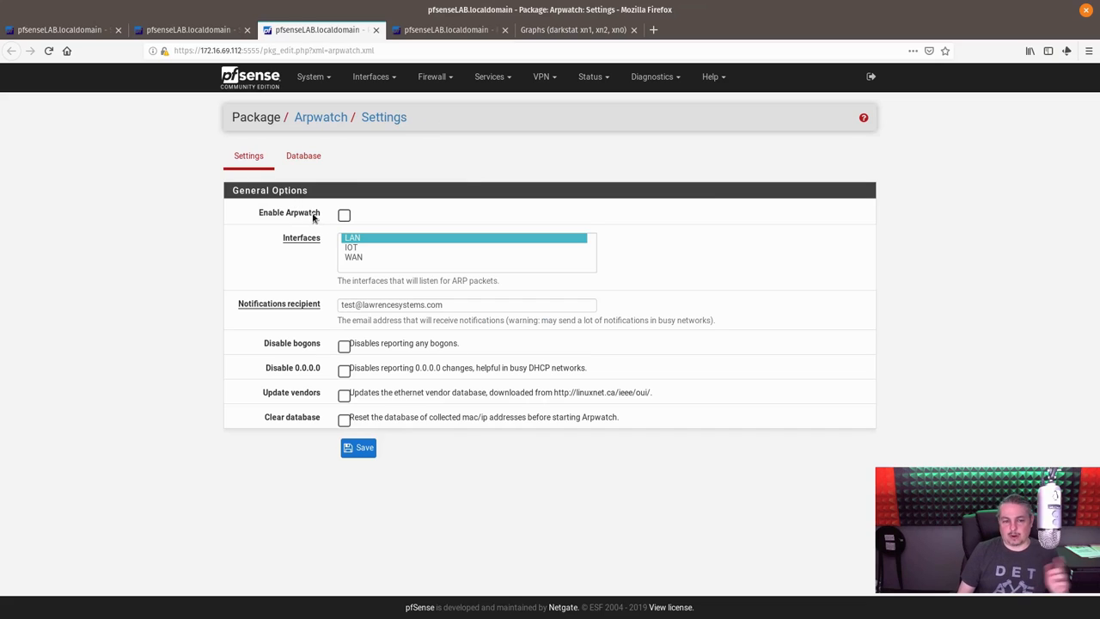
- Enable Arpwatch and have it listen on the LAN interface, not yet saved
left_click(344, 213)
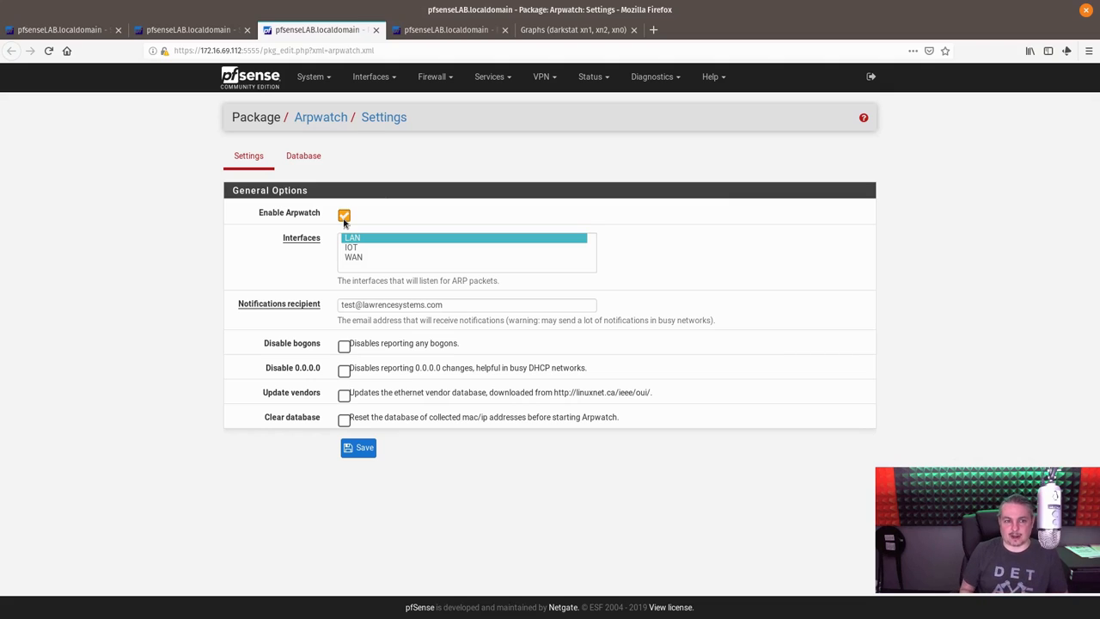
left_click(311, 76)
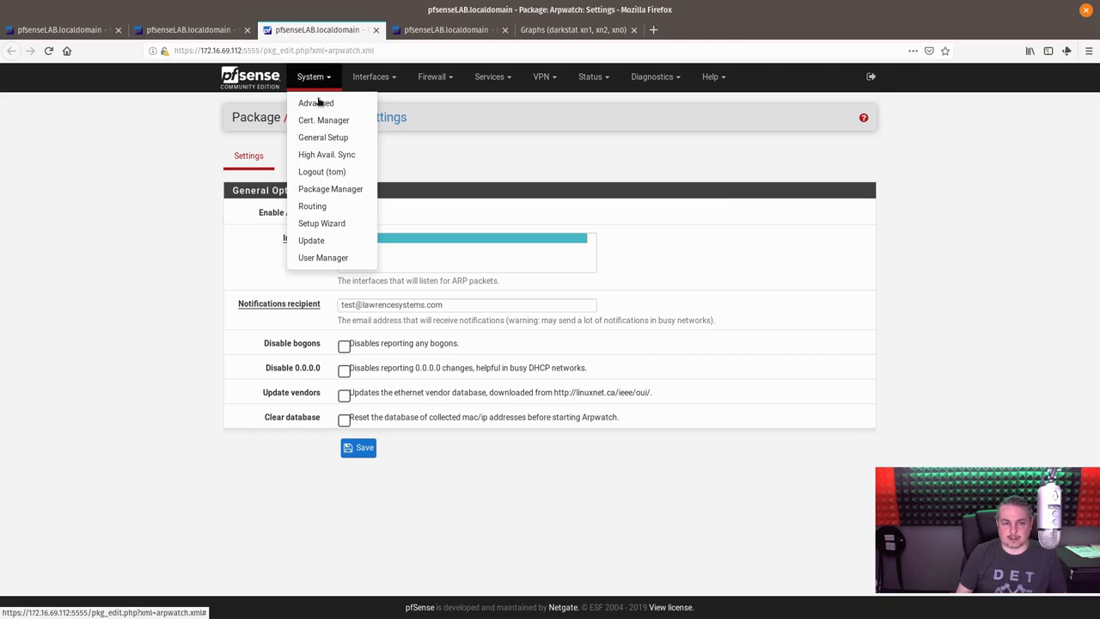
left_click(660, 376)
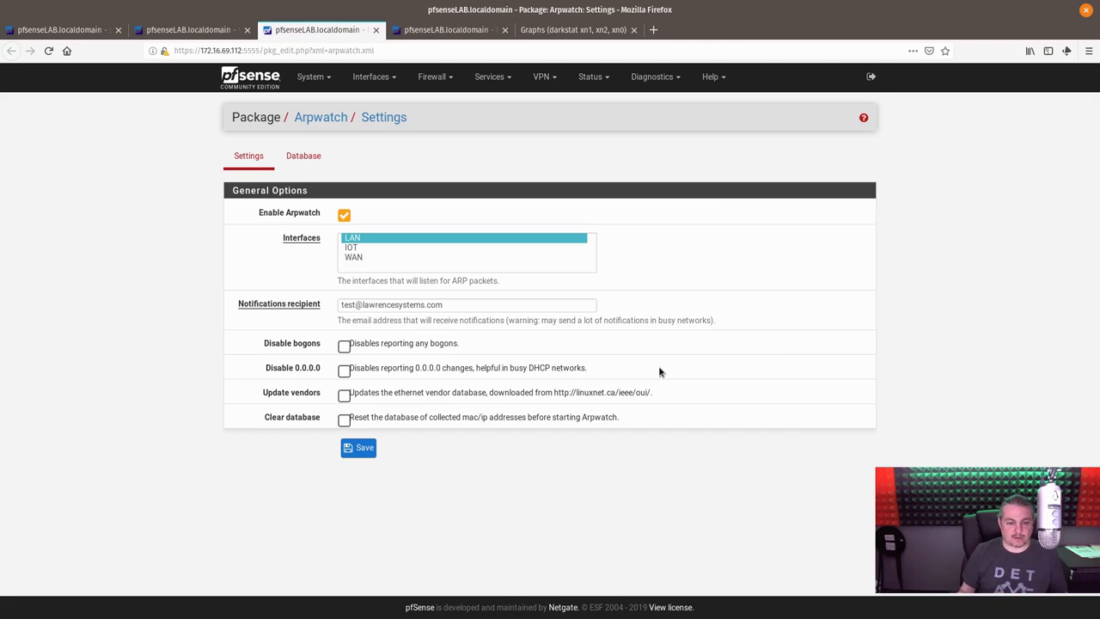
left_click(343, 213)
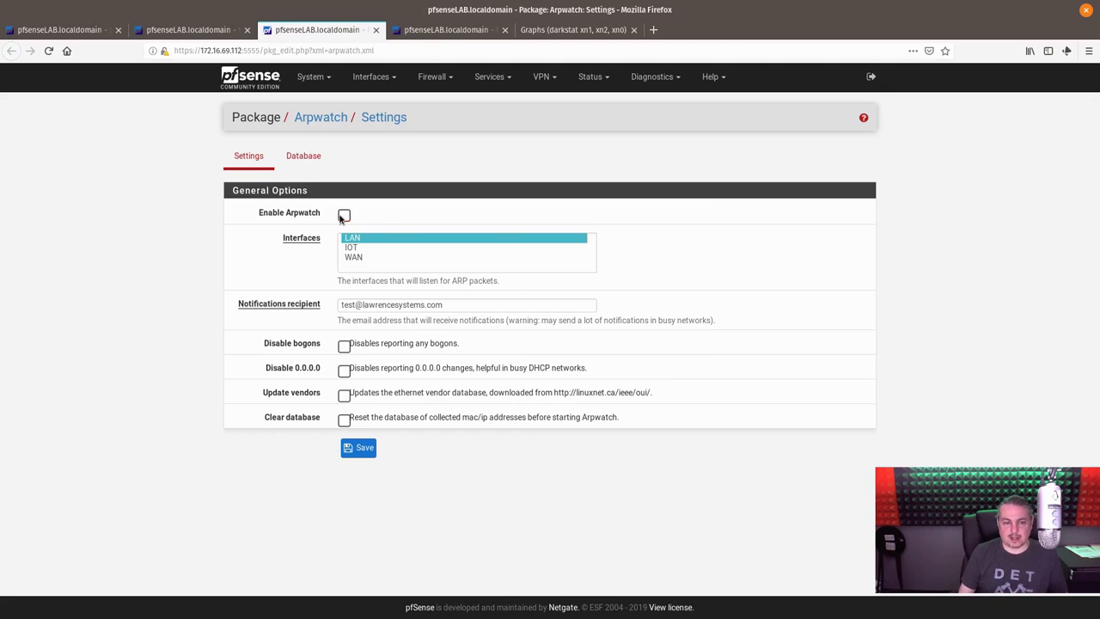
left_click(344, 213)
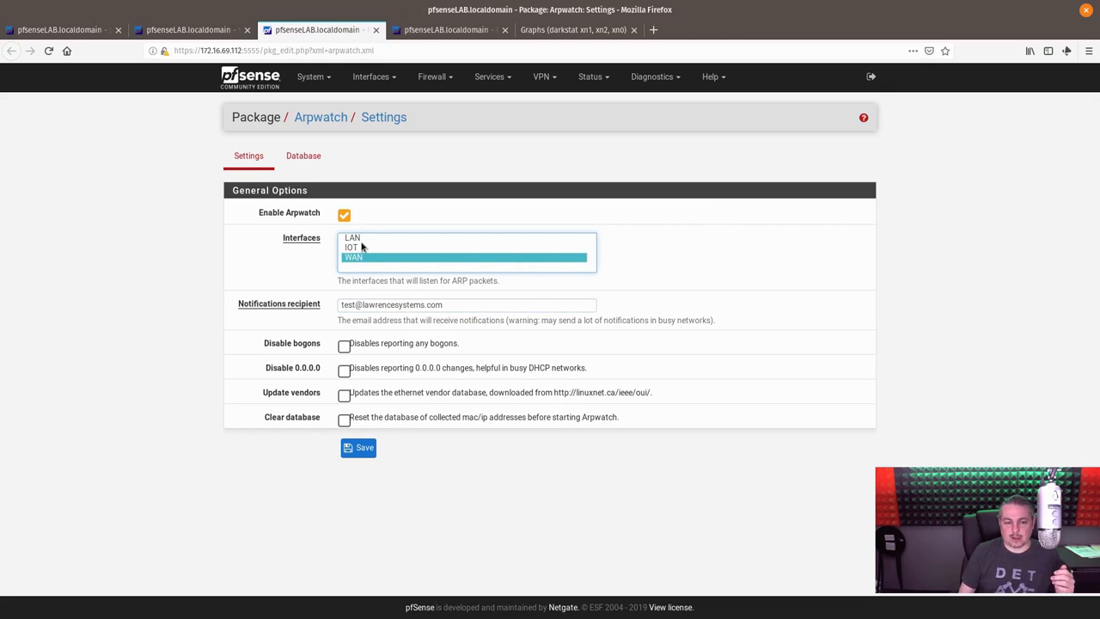
left_click(352, 238)
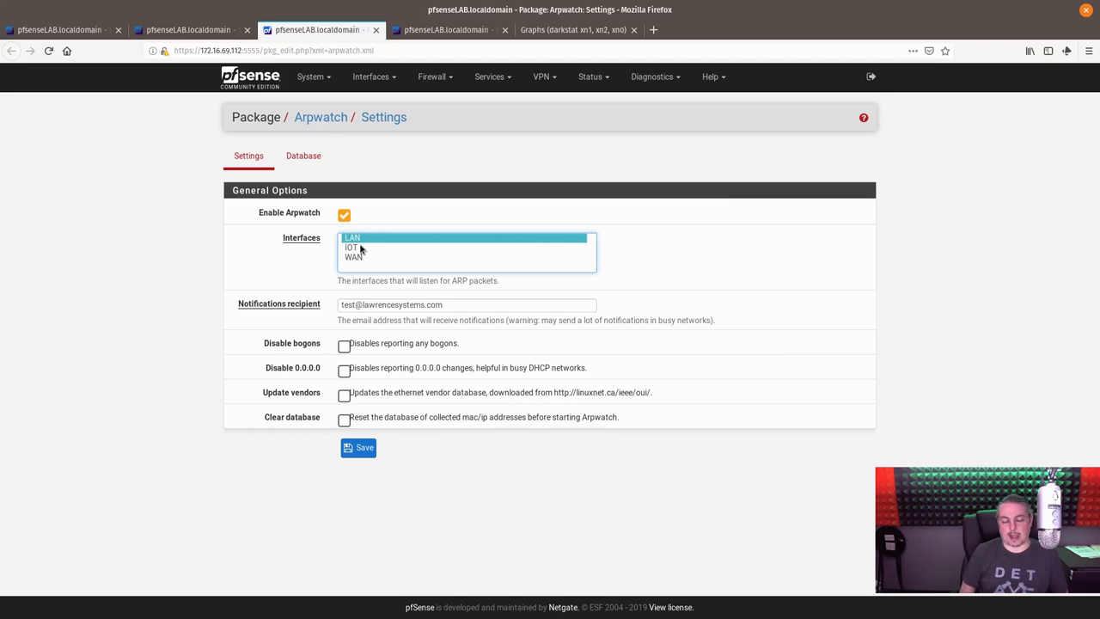
mouse_move(365, 261)
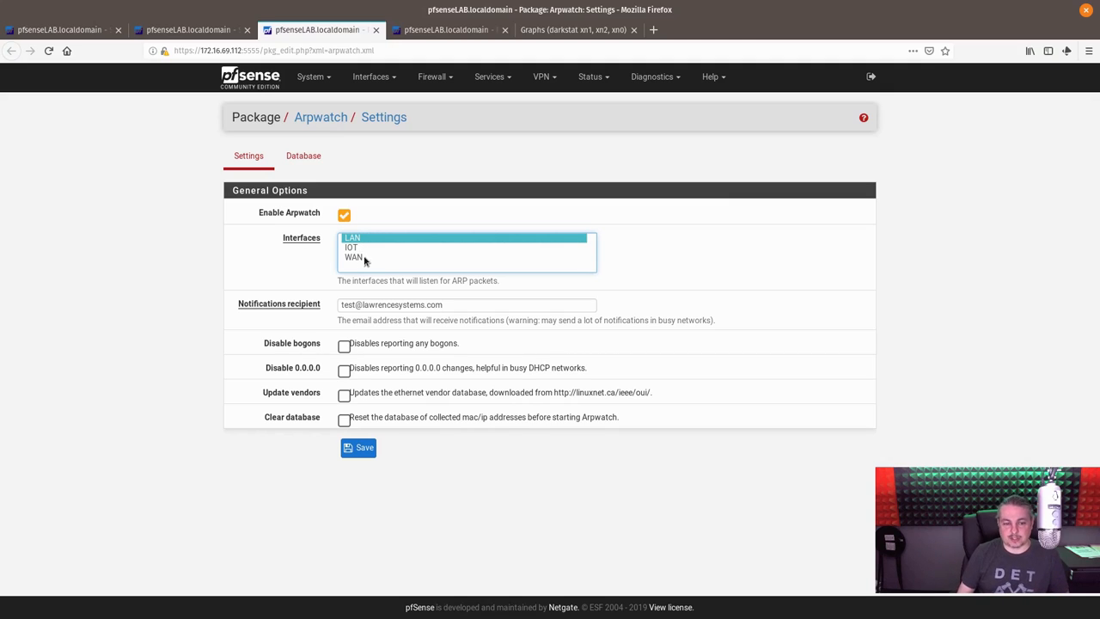
mouse_move(382, 258)
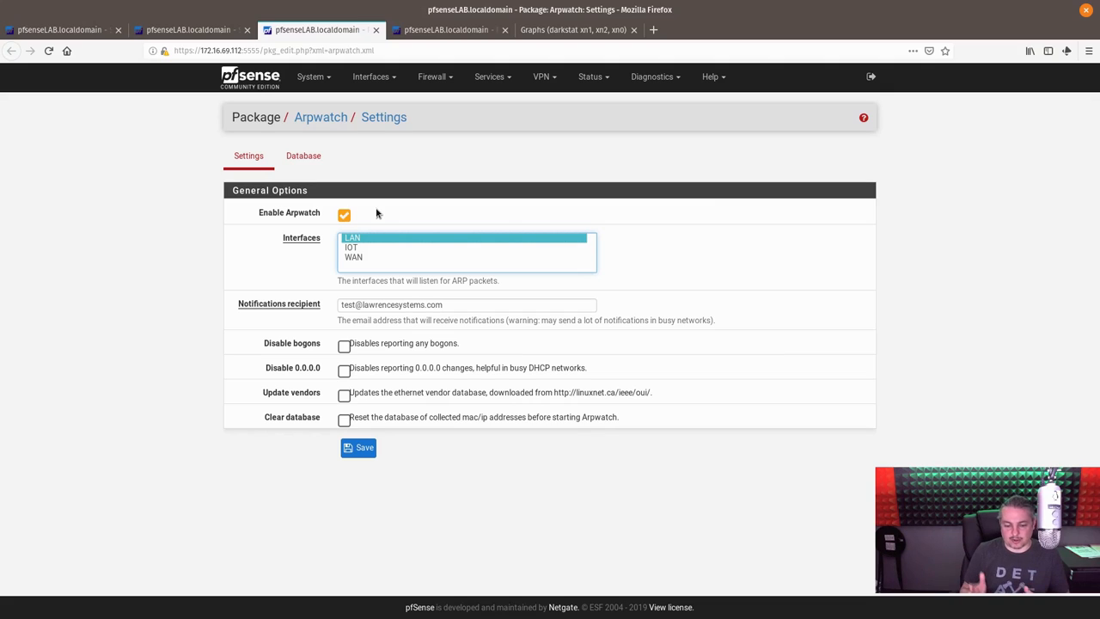
mouse_move(396, 186)
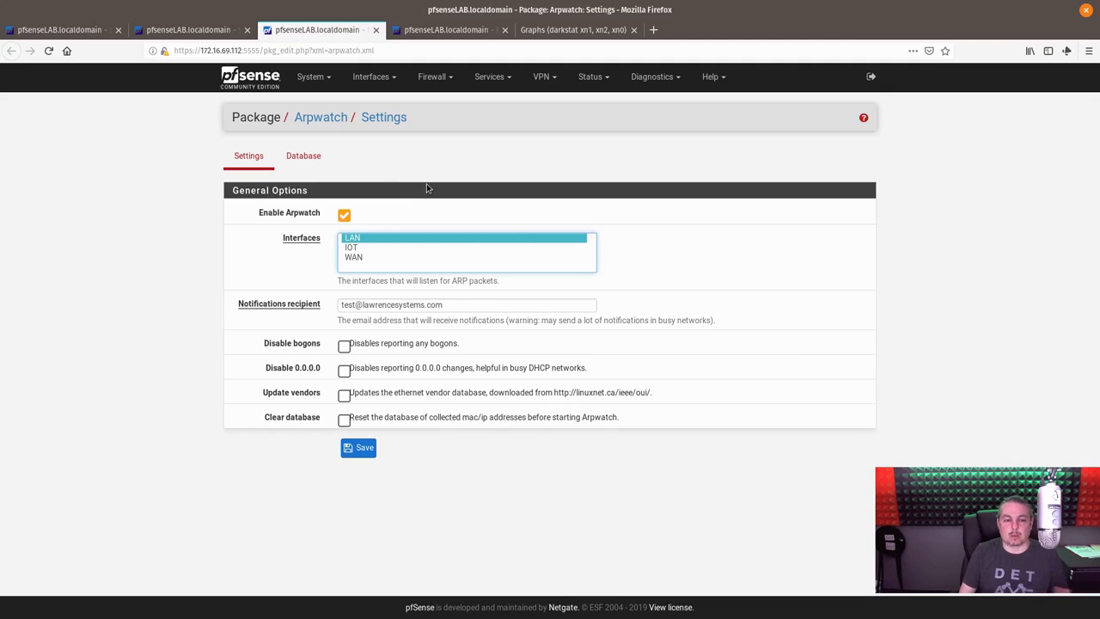
mouse_move(110, 290)
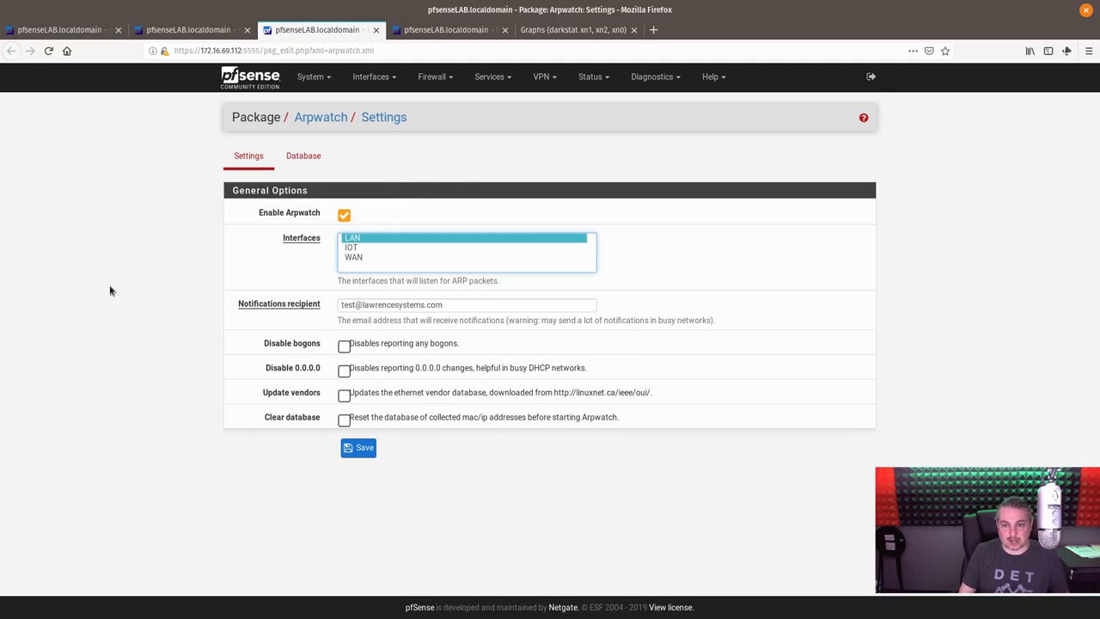
mouse_move(114, 306)
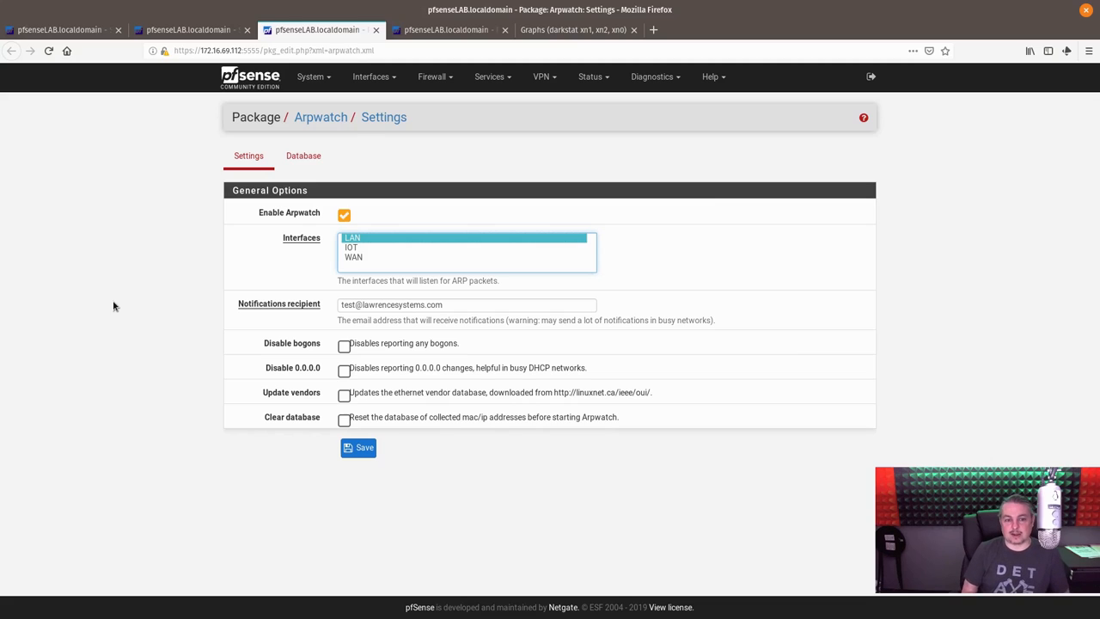
mouse_move(374, 234)
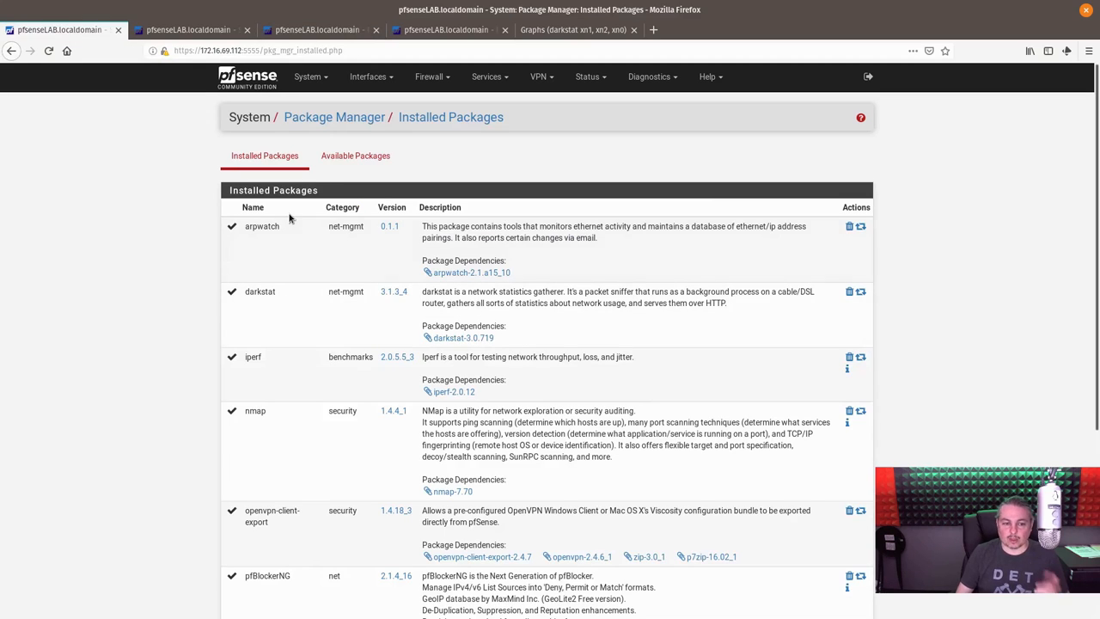
- Check the darkstat settings page and the Diagnostics pages list, then return to darkstat's traffic graphs
scroll("down", 3)
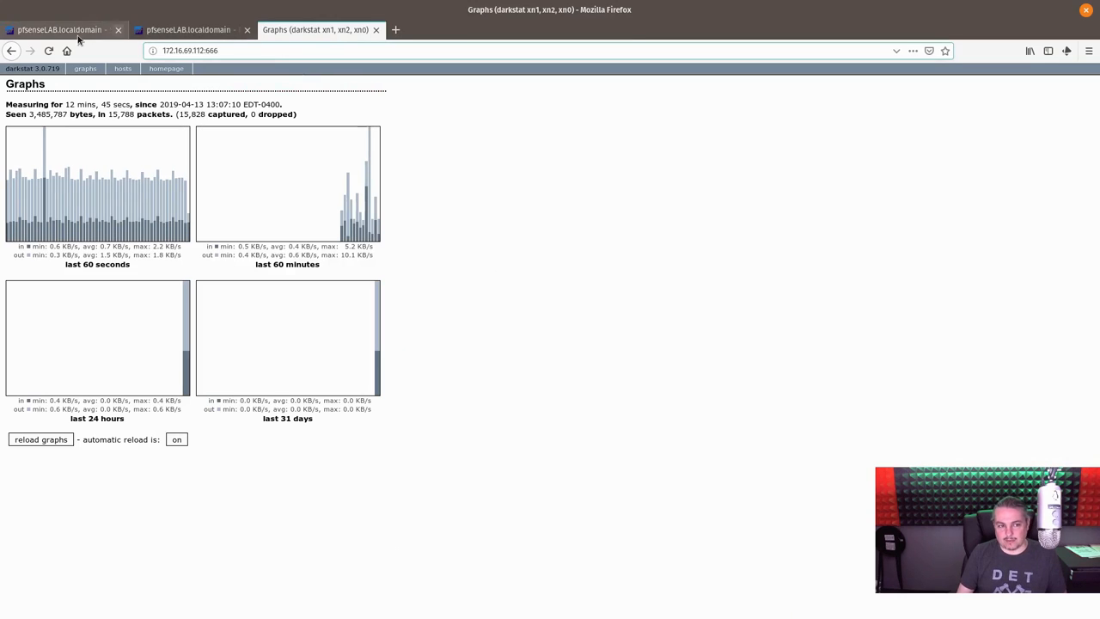
left_click(189, 30)
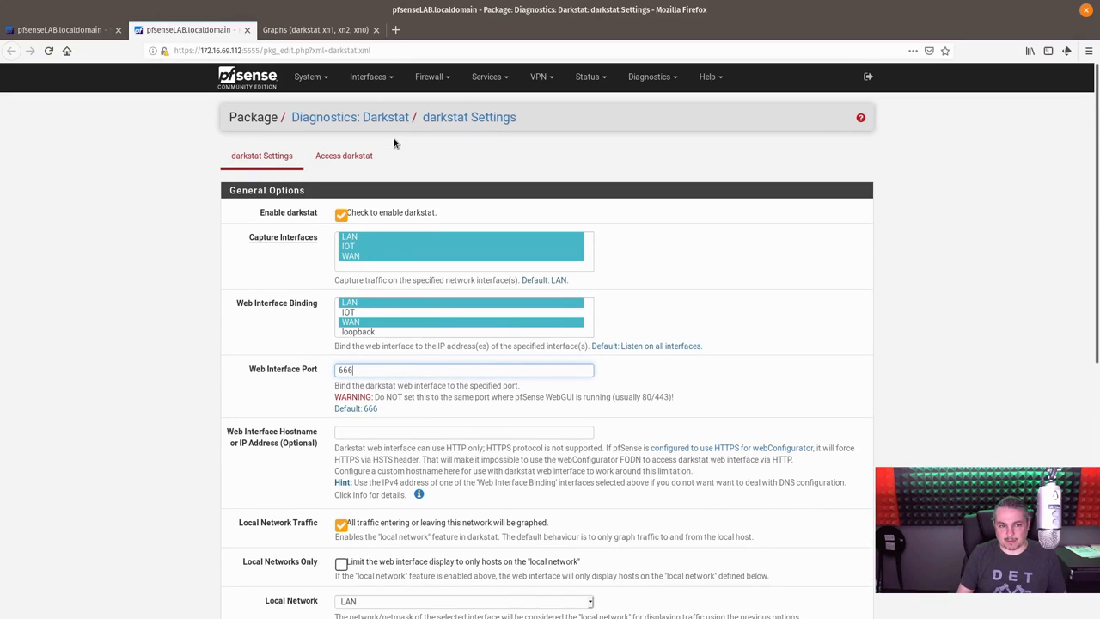
left_click(651, 76)
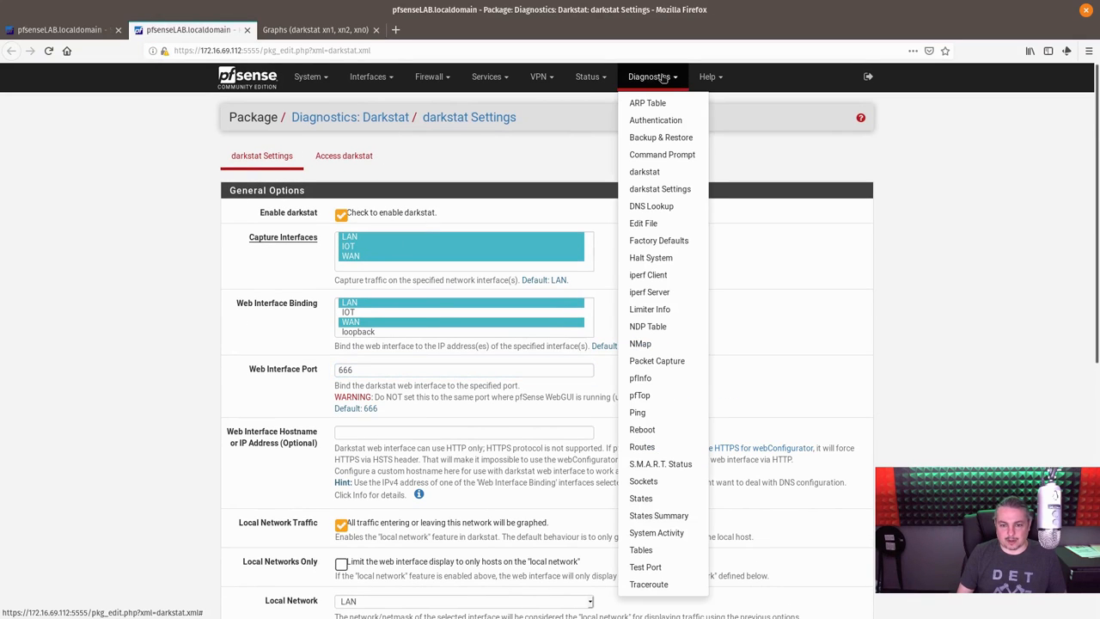
left_click(399, 177)
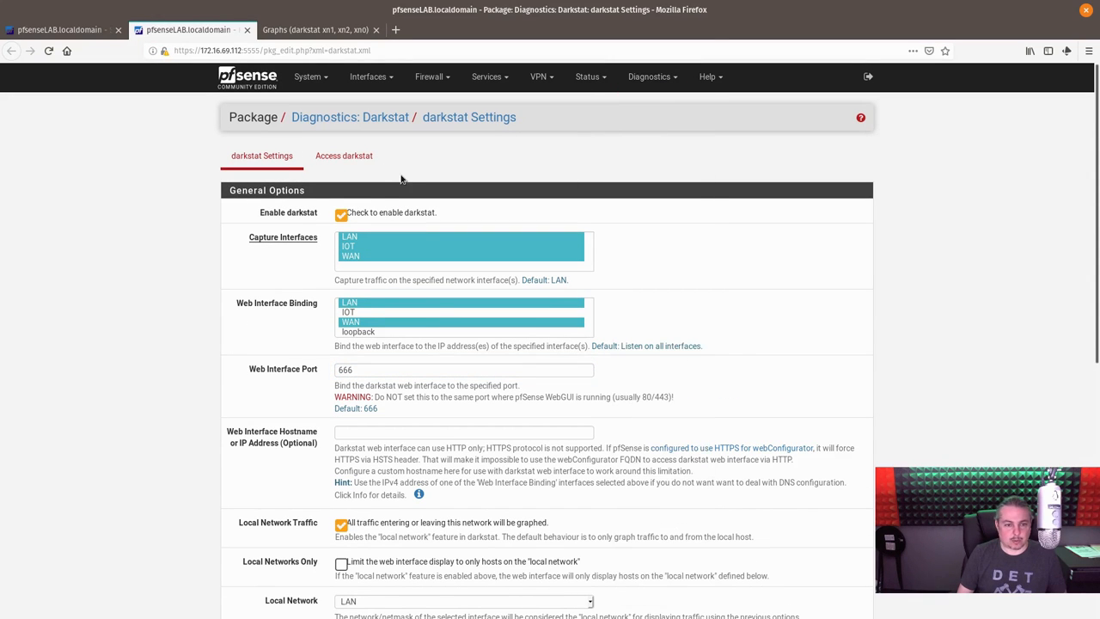
scroll("down", 3)
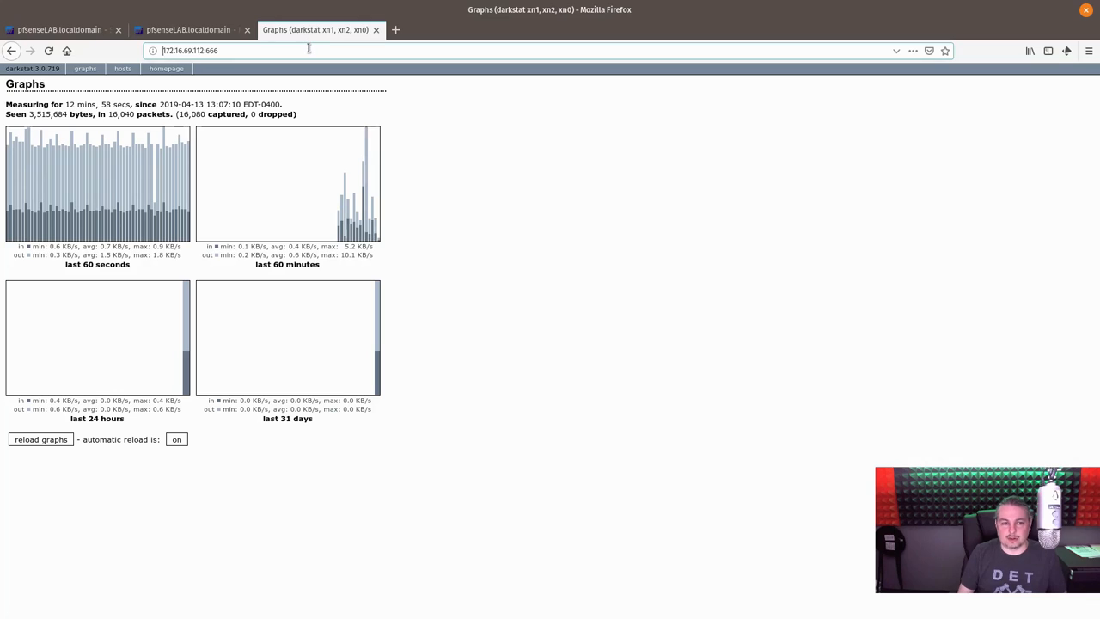
- Review the port traffic darkstat recorded for host 192.168.3.9 from the hosts list
left_click(193, 50)
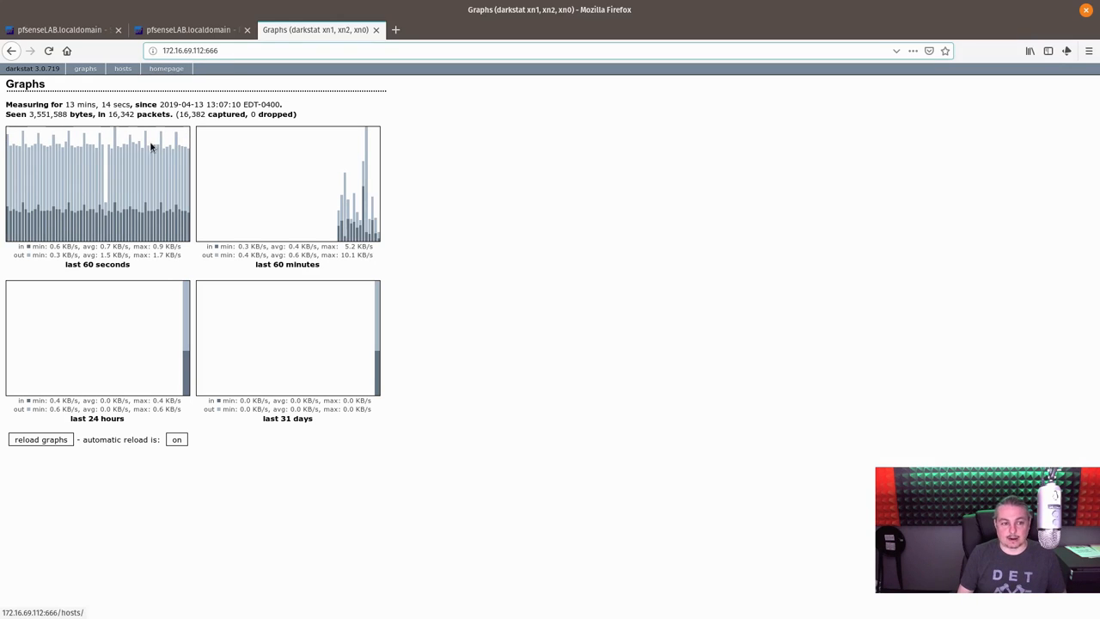
left_click(122, 69)
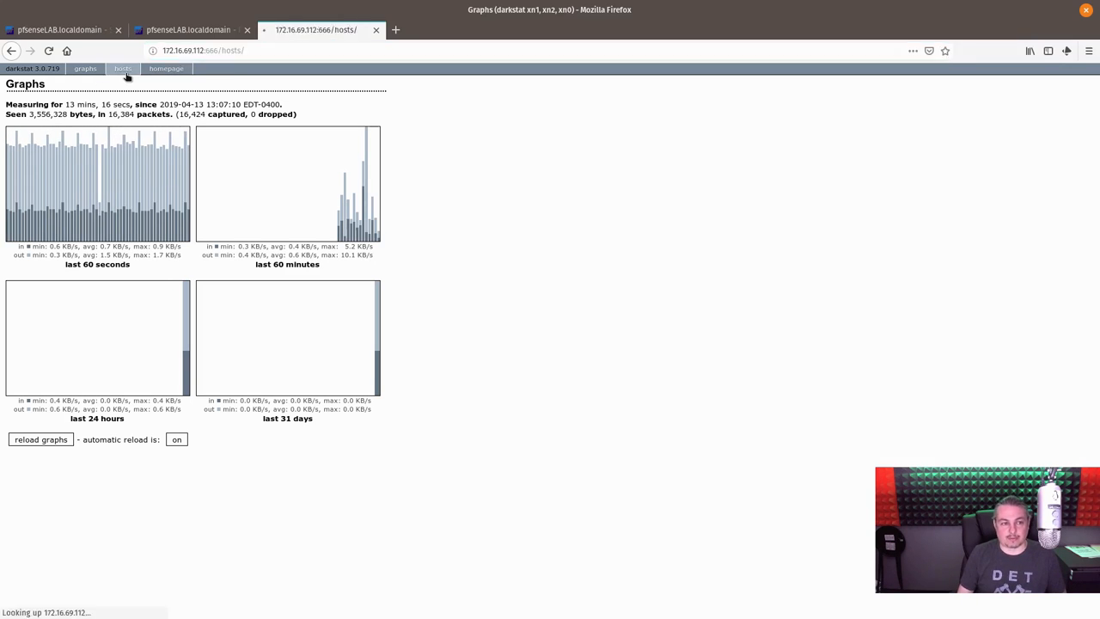
left_click(122, 68)
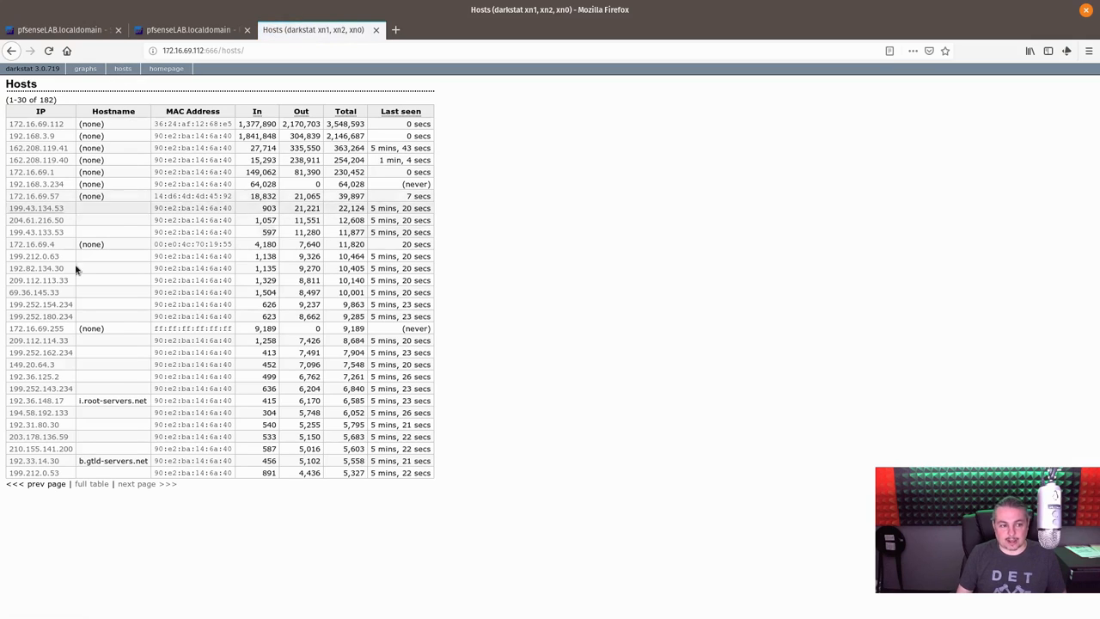
left_click(34, 135)
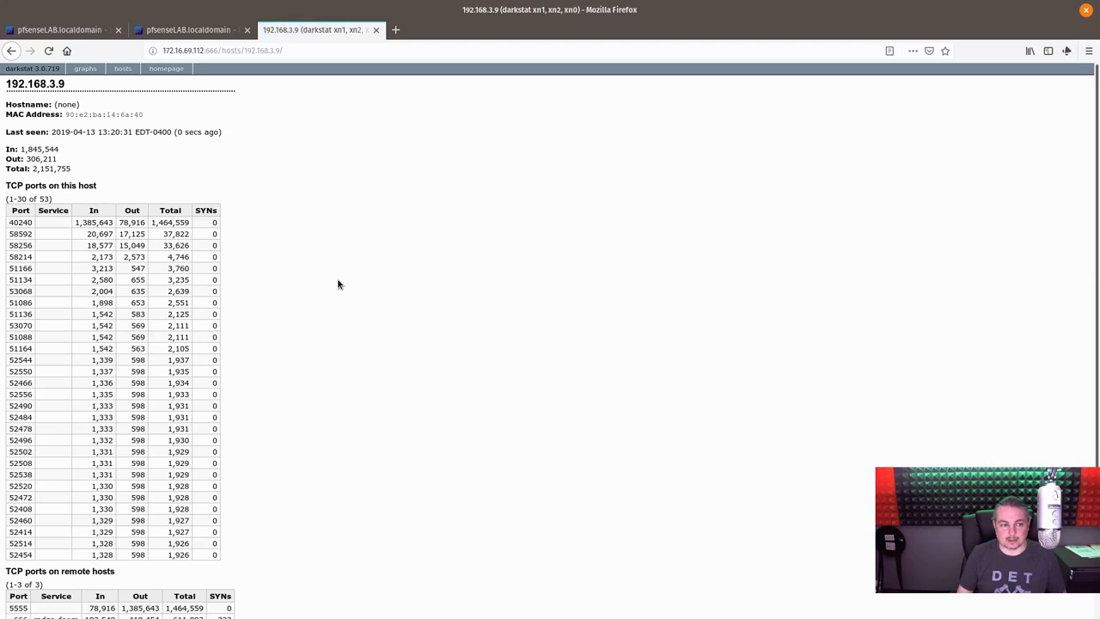
scroll("down", 3)
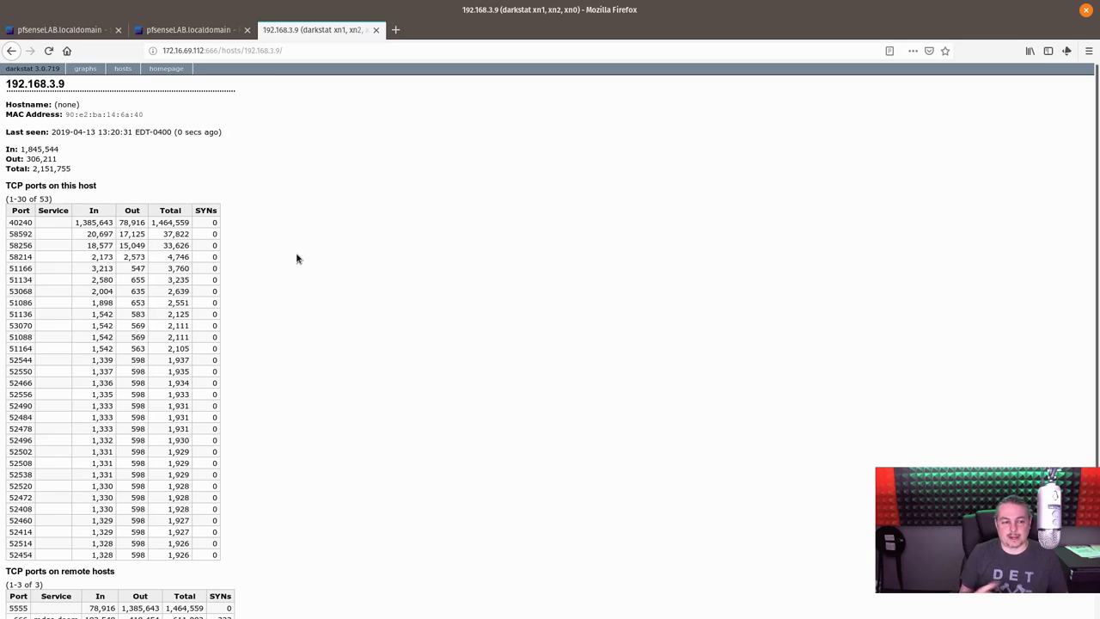
- Return to the darkstat hosts list and switch back to the pfSense darkstat settings page
left_click(122, 68)
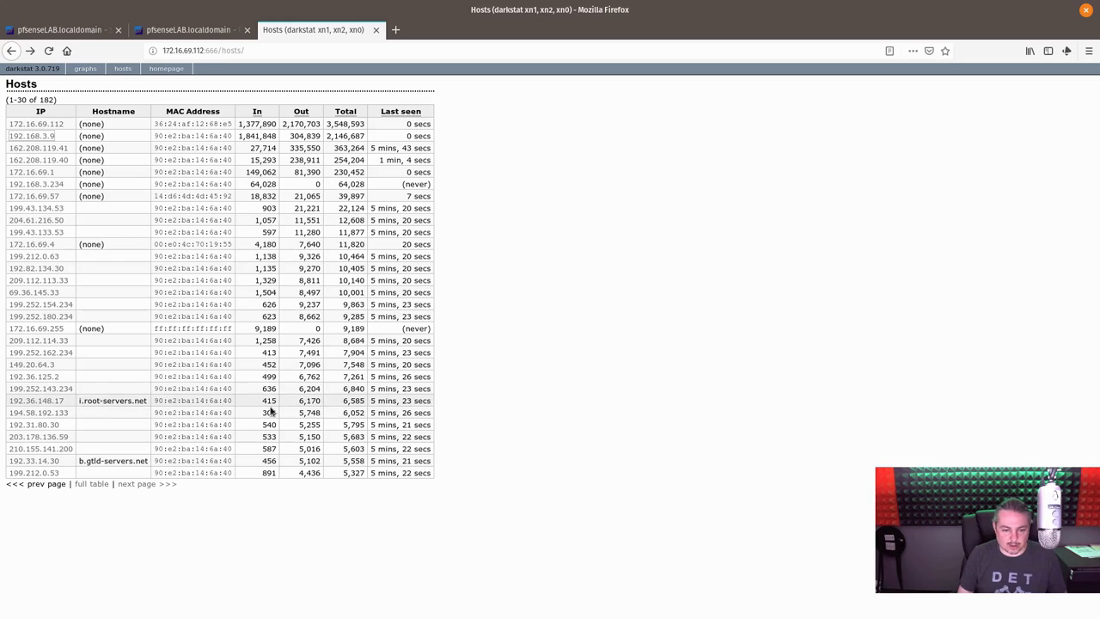
left_click(34, 400)
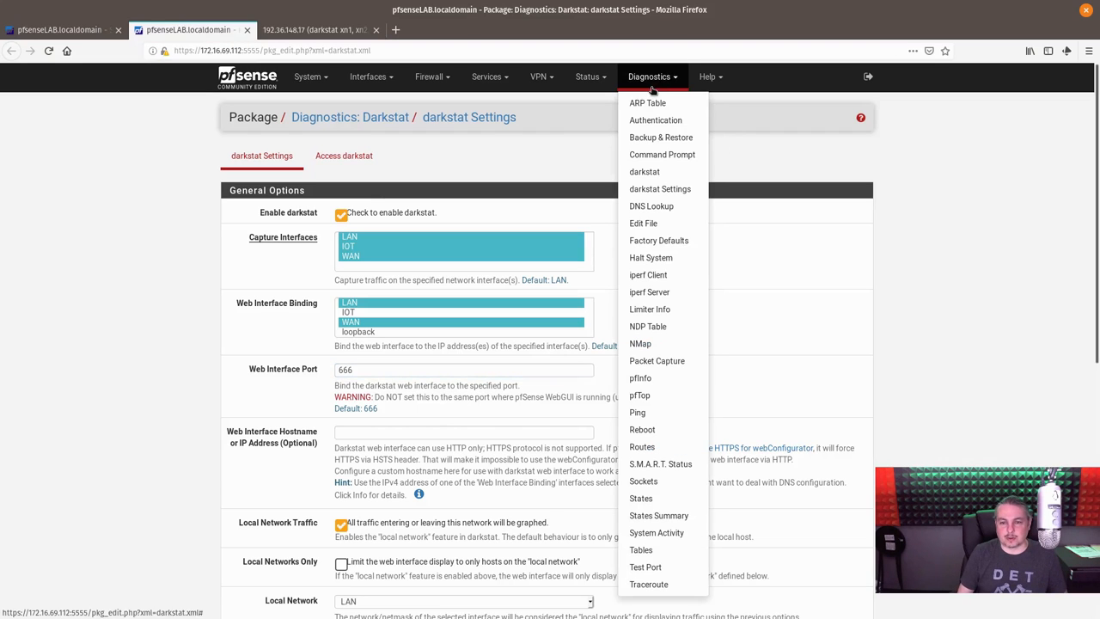
- Show the pfTop state table filtered to traffic for host 192.168.3.9
left_click(639, 395)
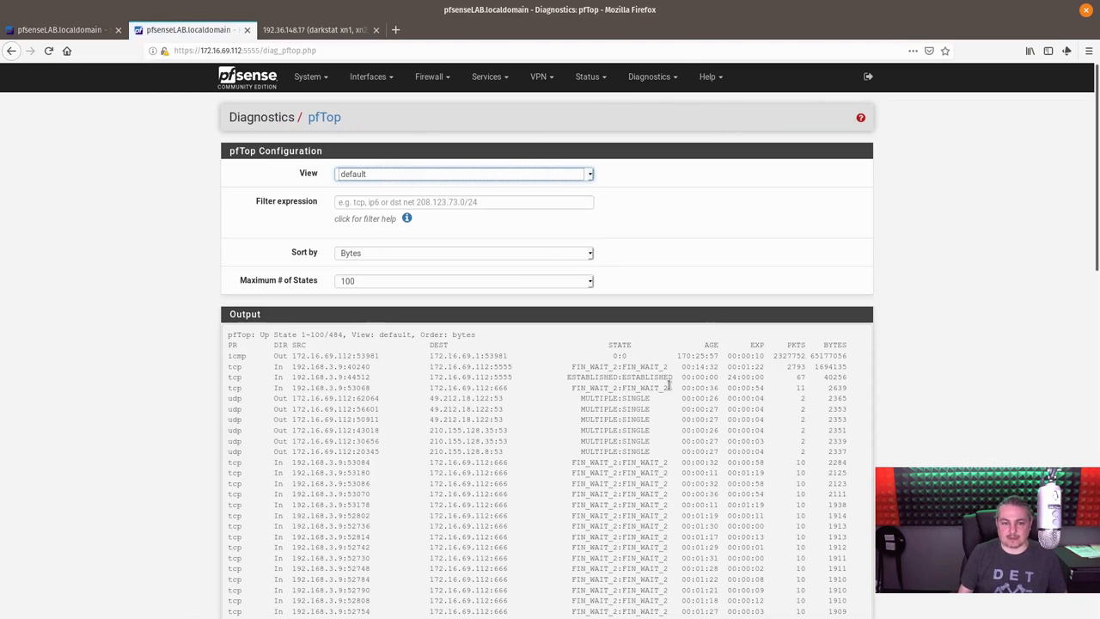
scroll("down", 3)
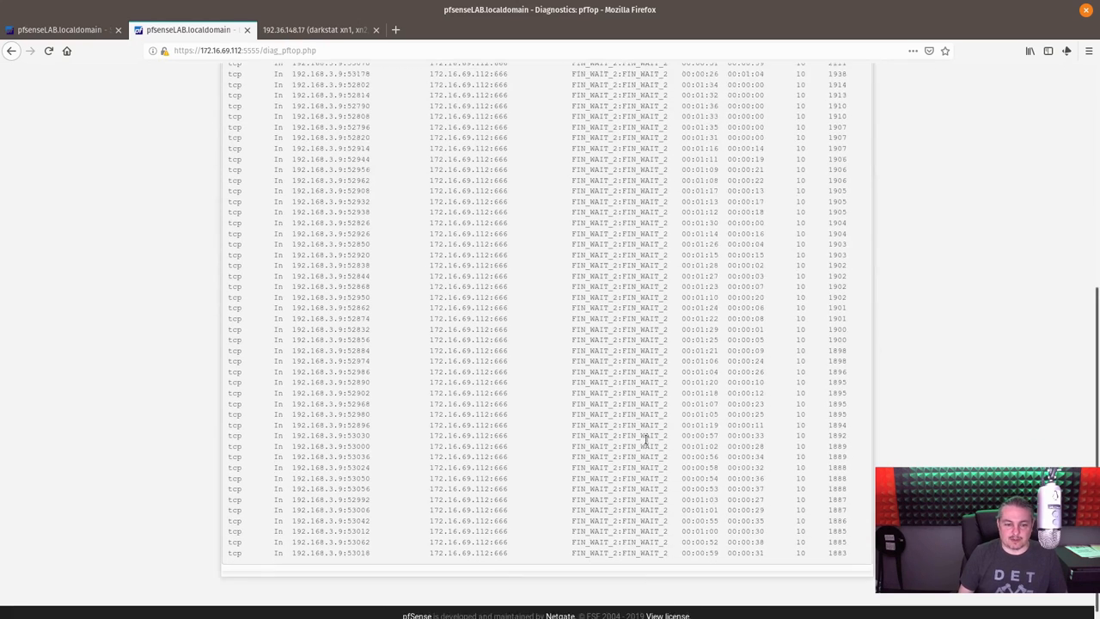
scroll("up", 3)
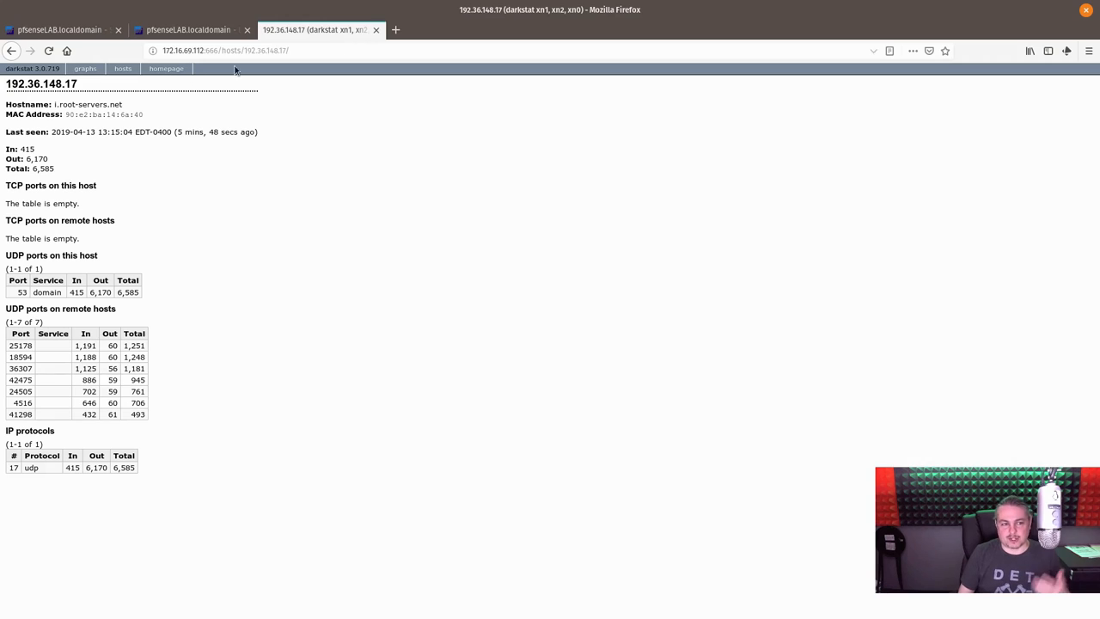
- Revisit the darkstat hosts list and installed packages, then bring up the Diagnostics tools list
left_click(123, 69)
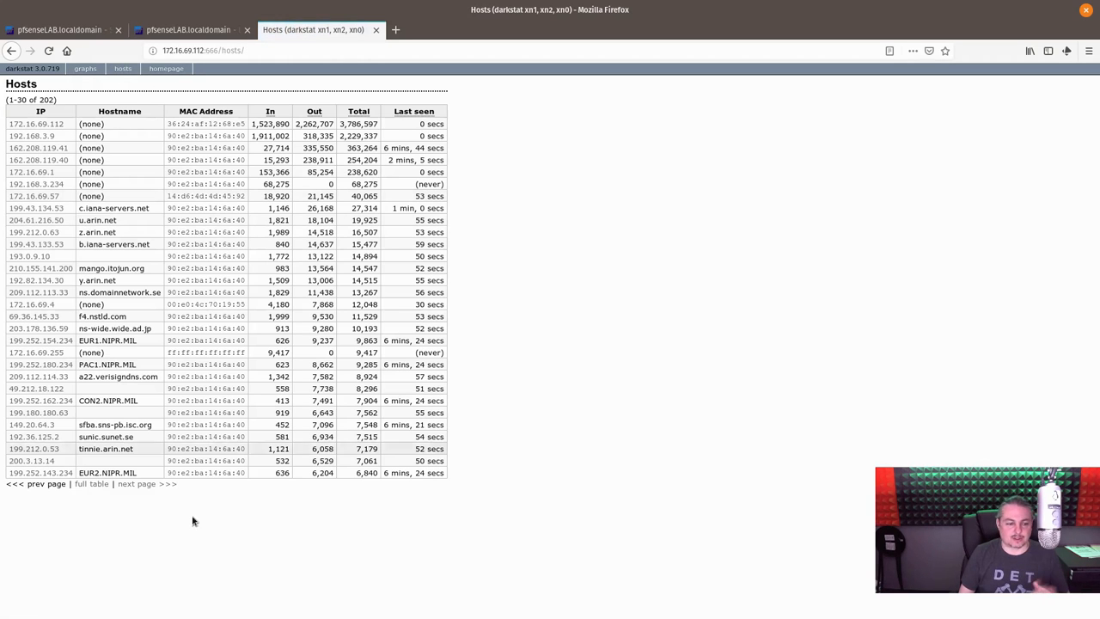
left_click(136, 484)
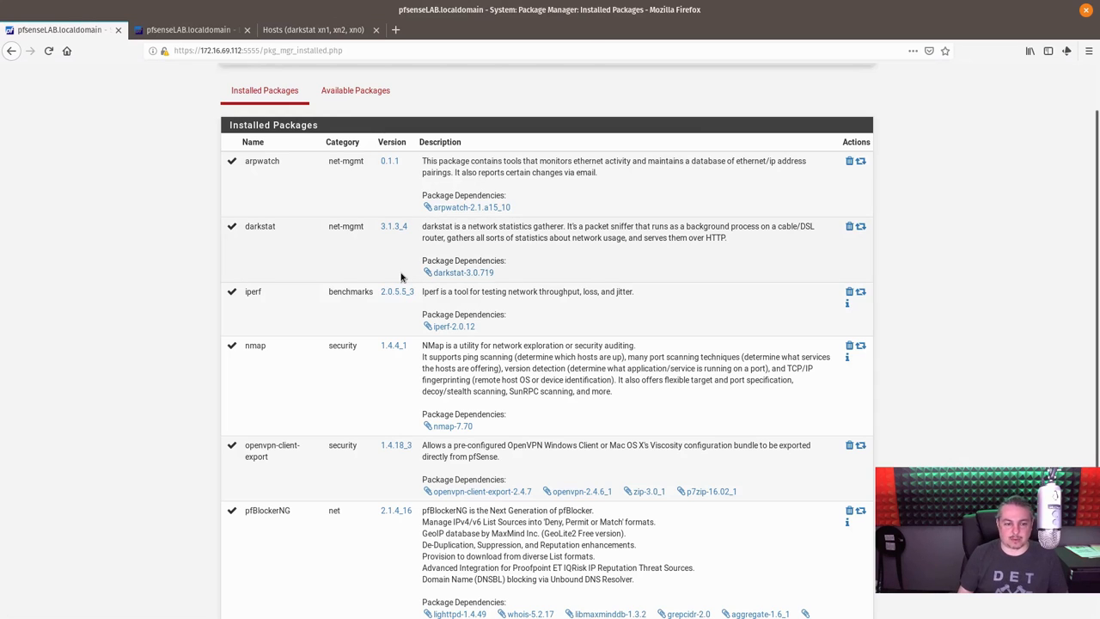
scroll("down", 3)
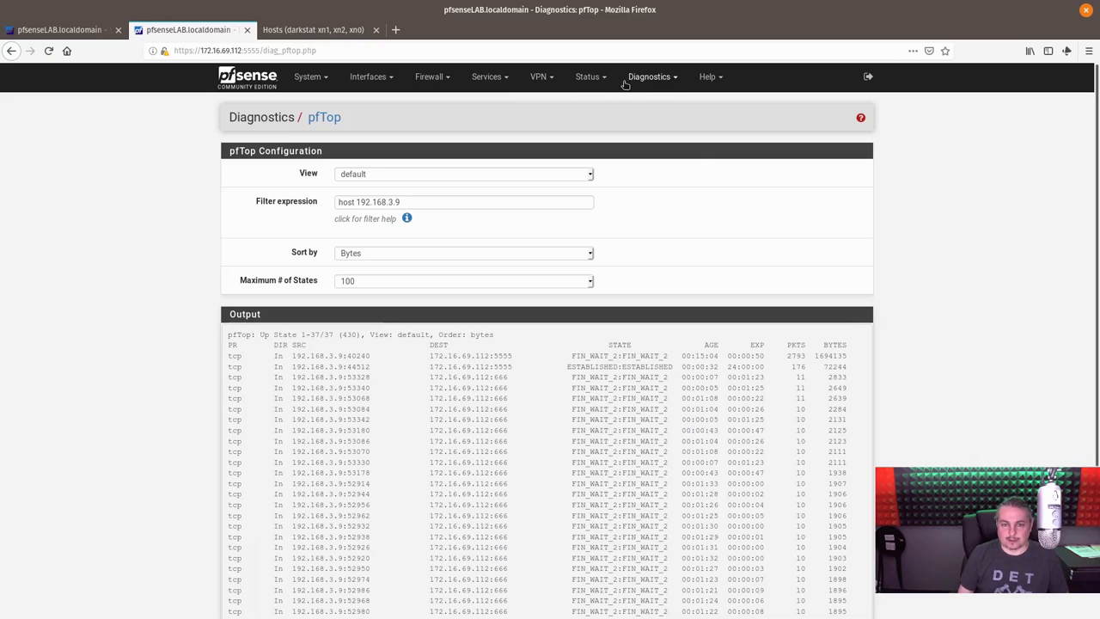
left_click(650, 76)
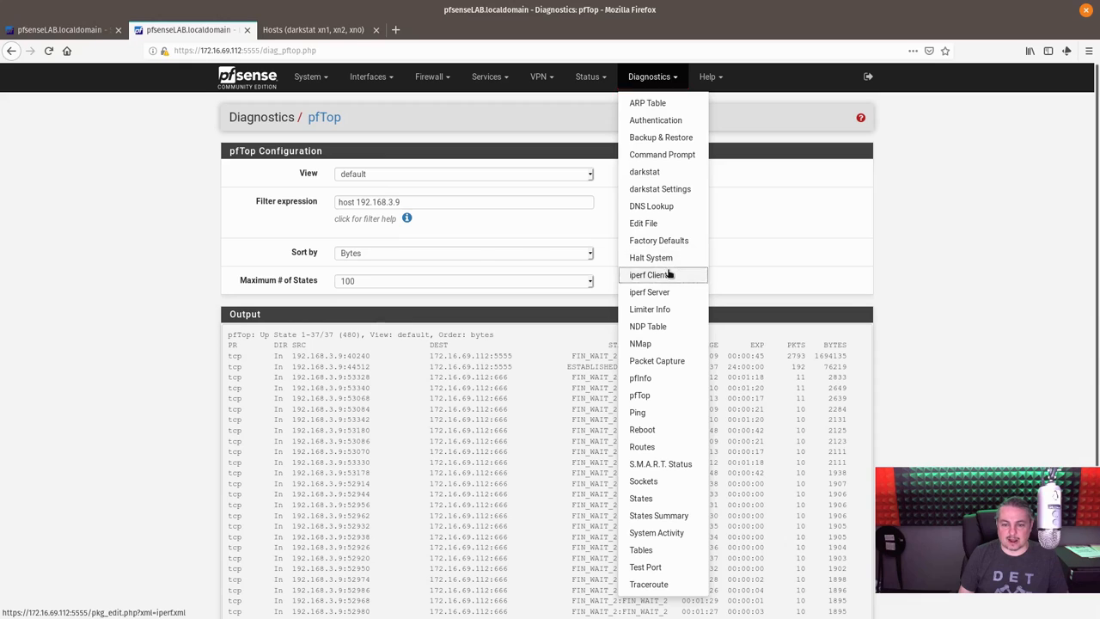
- Review the iperf server options, keeping TCP as protocol, then return to the iperf client page
left_click(650, 275)
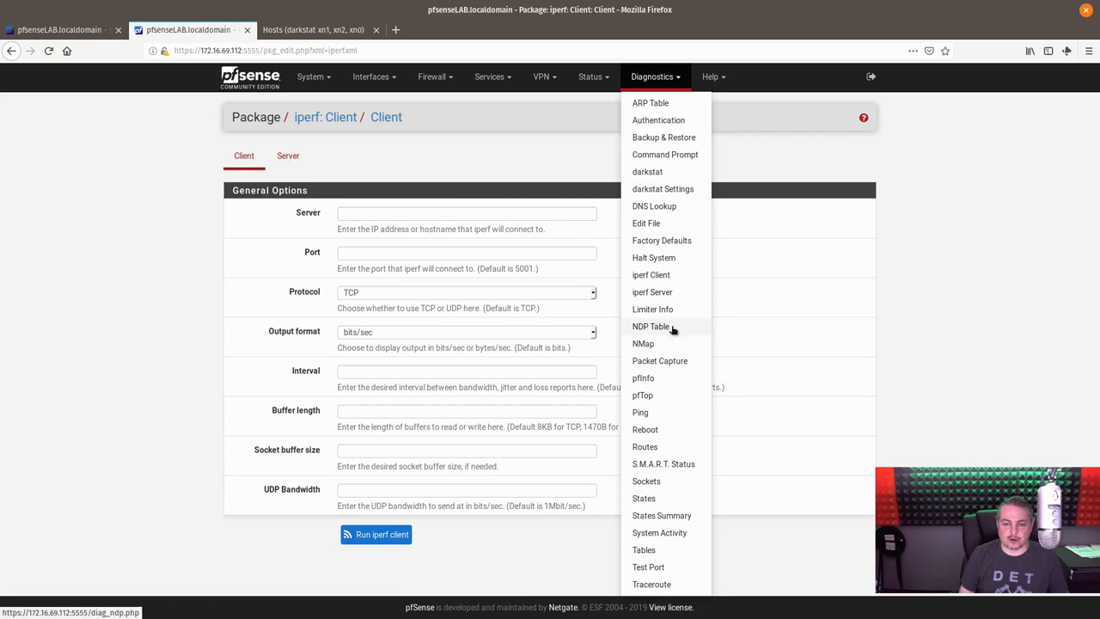
left_click(651, 292)
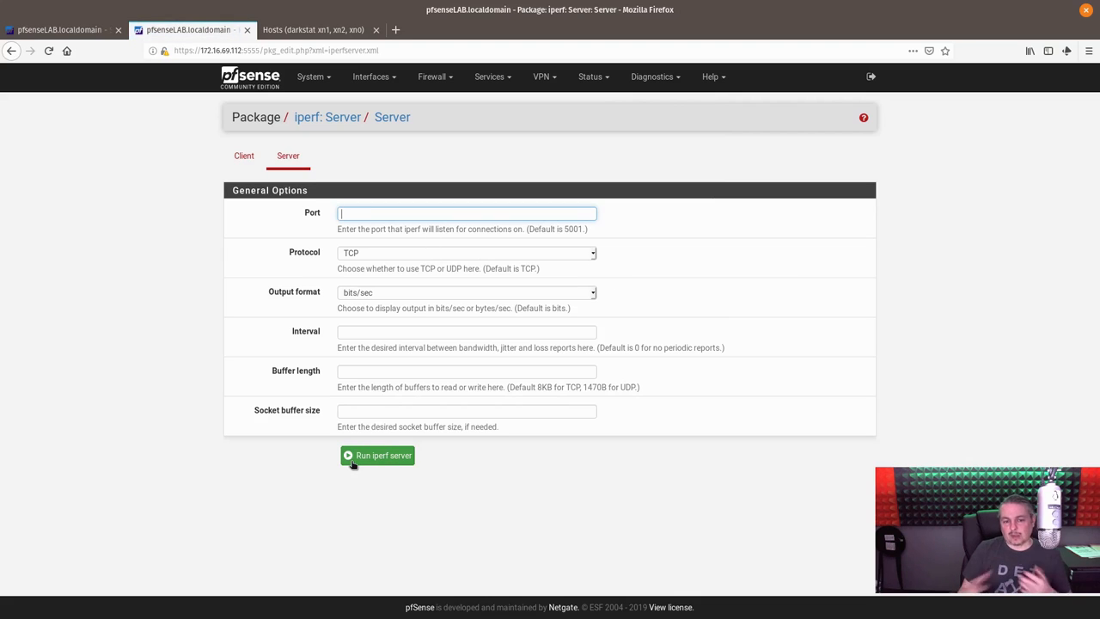
left_click(467, 251)
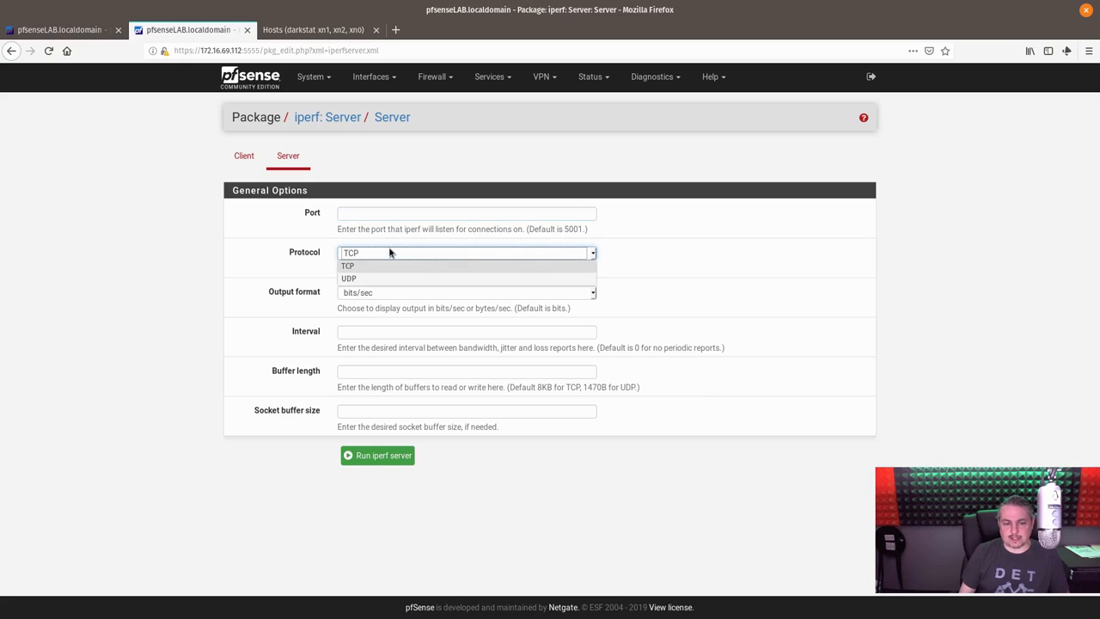
left_click(350, 265)
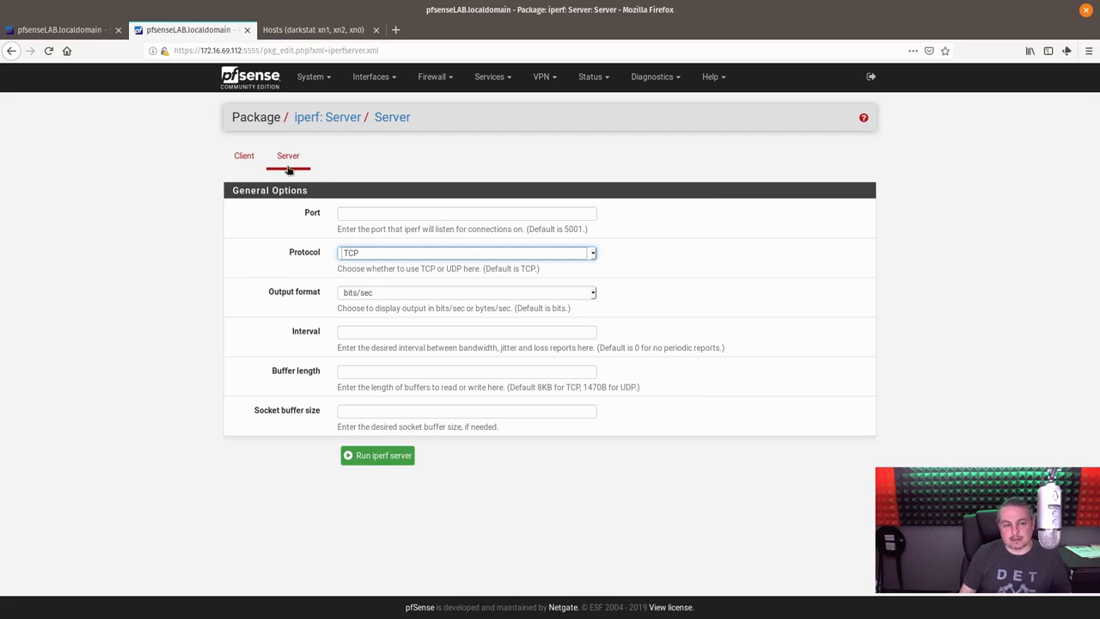
left_click(244, 155)
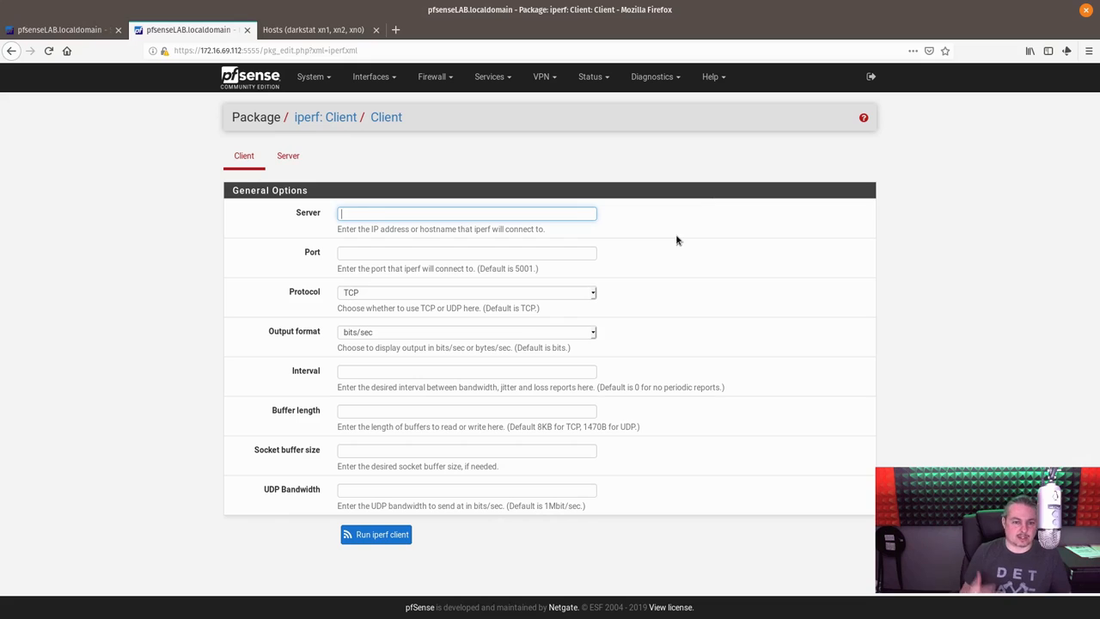
mouse_move(409, 172)
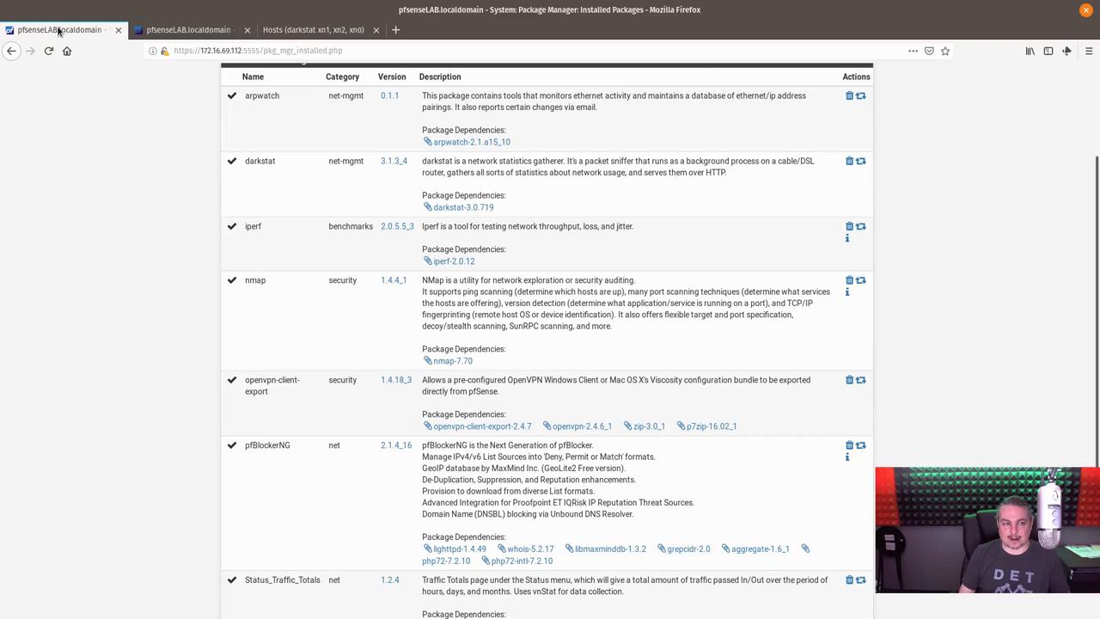
- Reach the Nmap scan page via the dashboard and check its source interface field
scroll("down", 3)
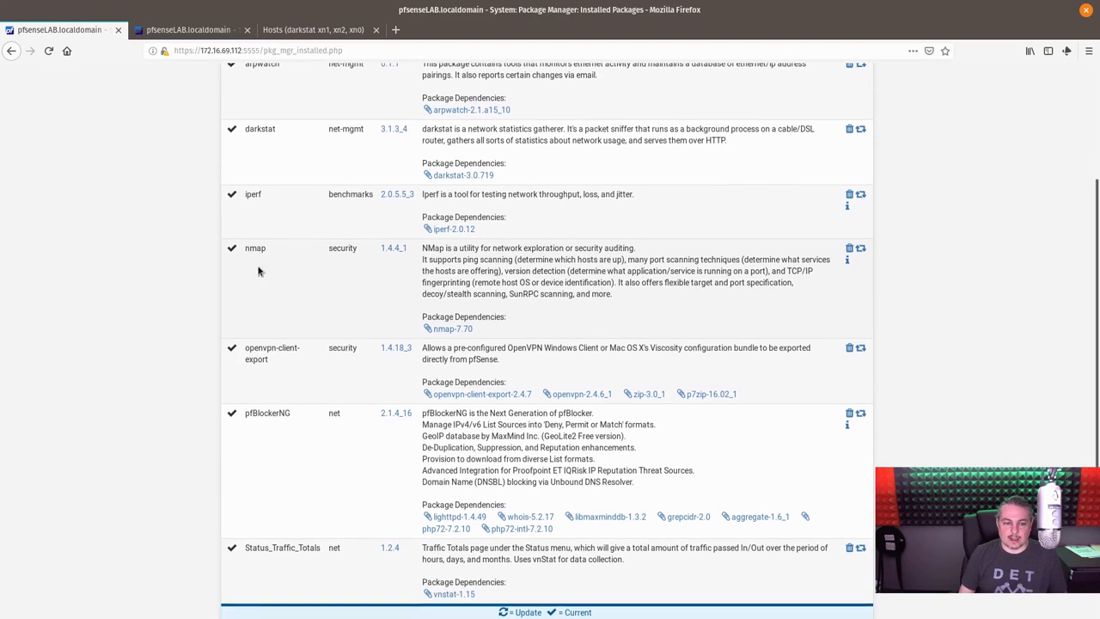
left_click(189, 29)
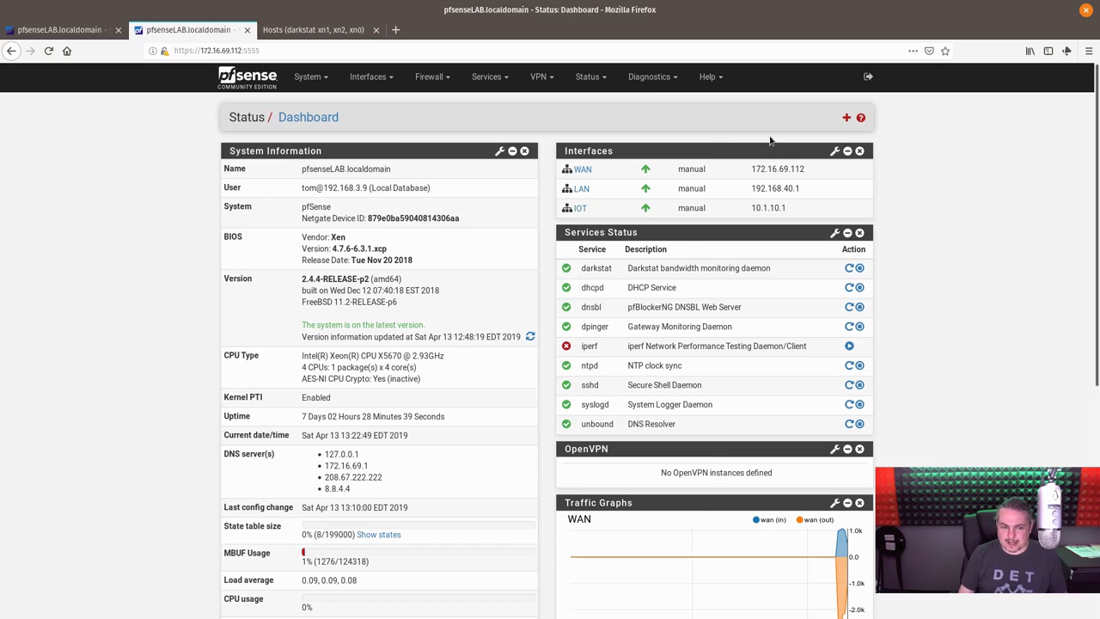
left_click(650, 76)
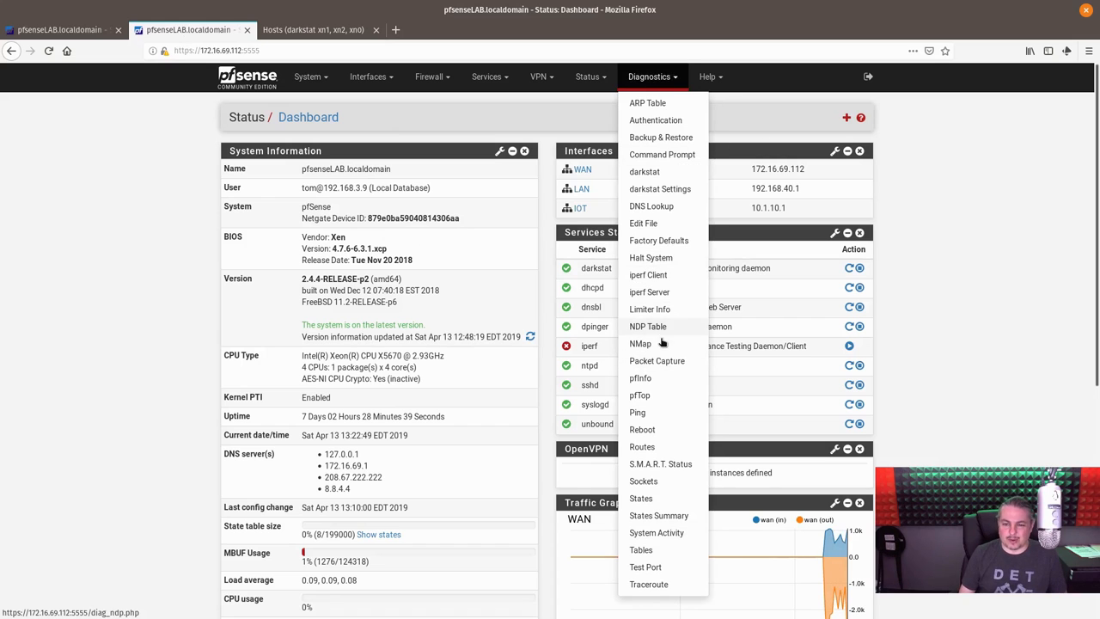
left_click(639, 344)
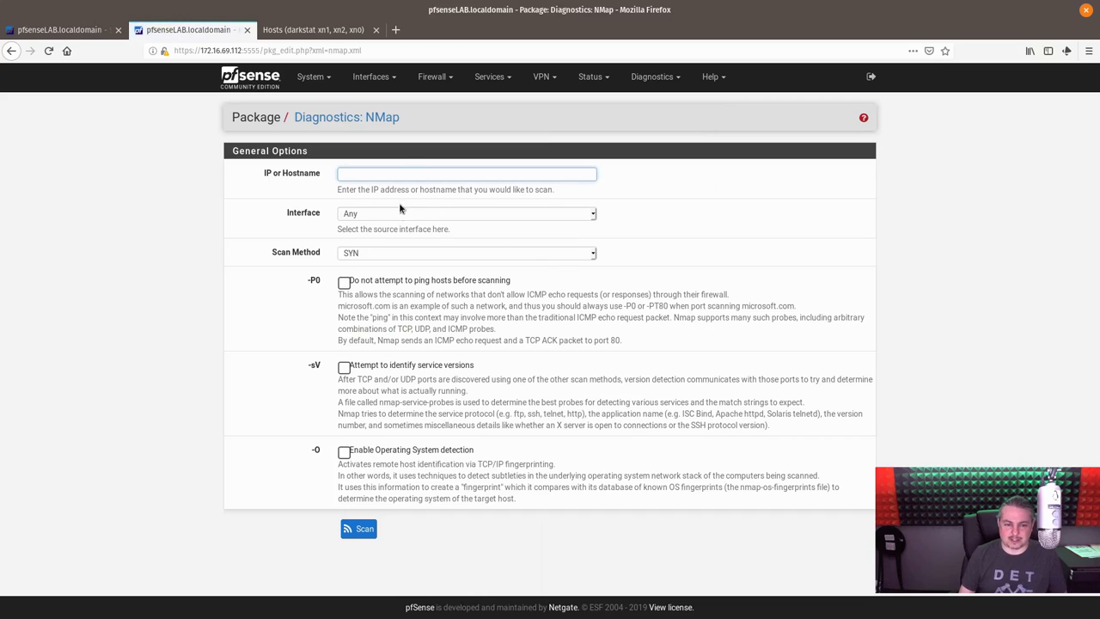
left_click(464, 213)
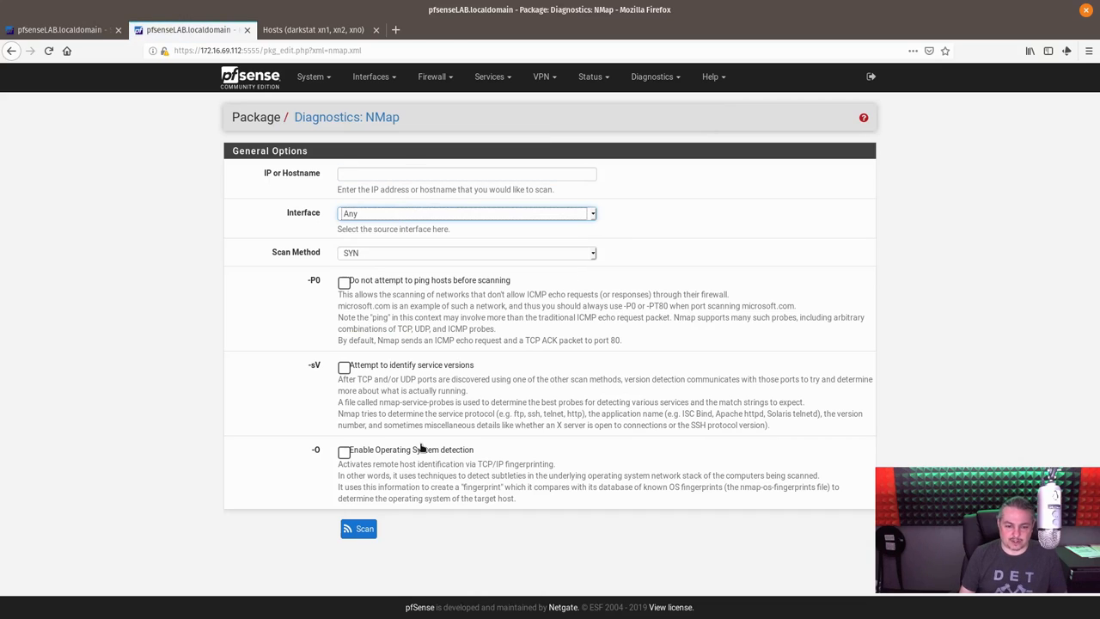
mouse_move(519, 258)
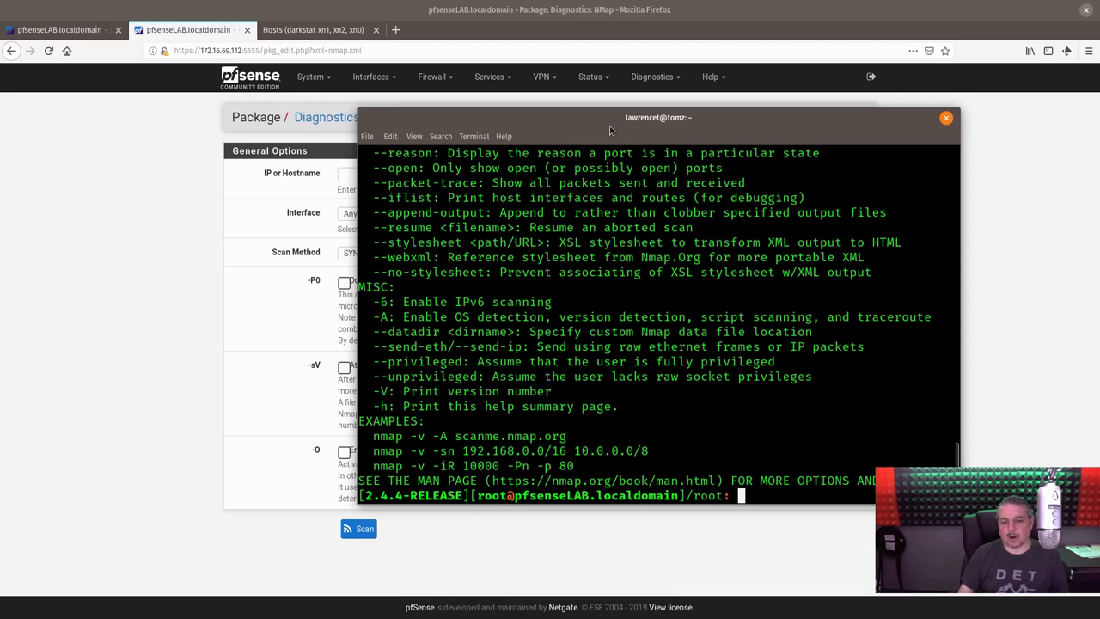
left_click(945, 117)
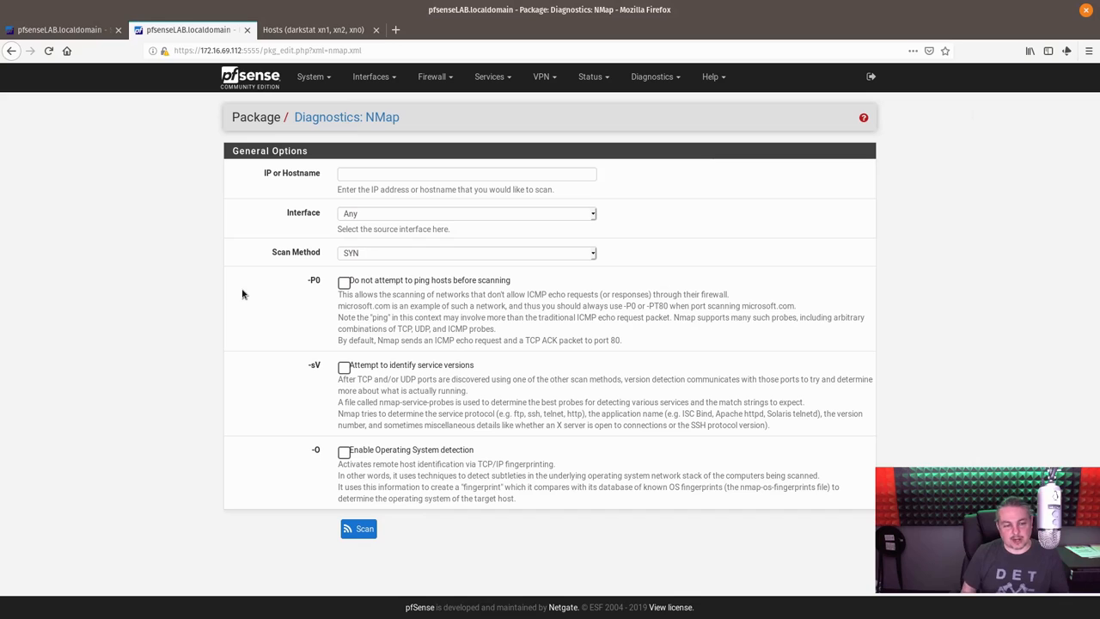
mouse_move(244, 199)
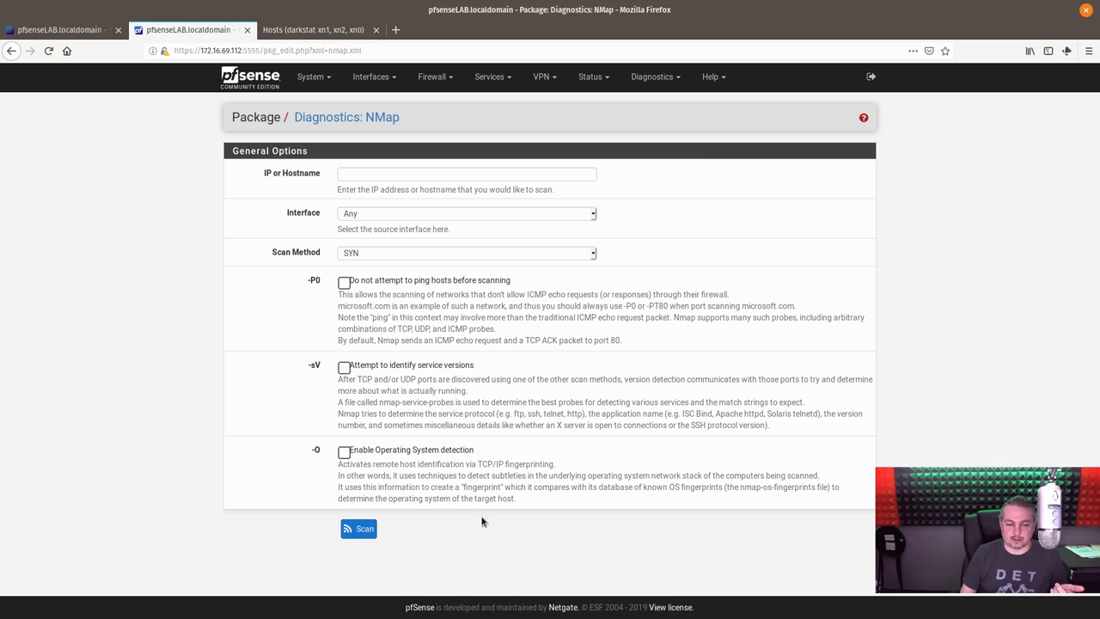
- Enter 172.16.69.112 as the scan target and run the Nmap scan, listing ssh, domain and ppp ports
left_click(467, 174)
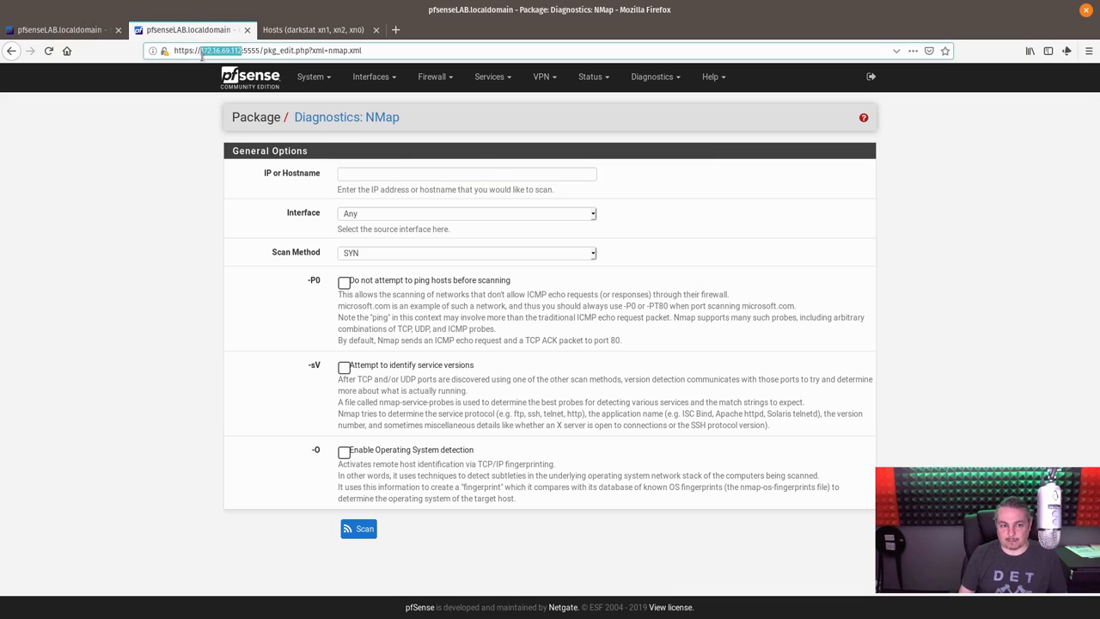
type("172.16.69.112")
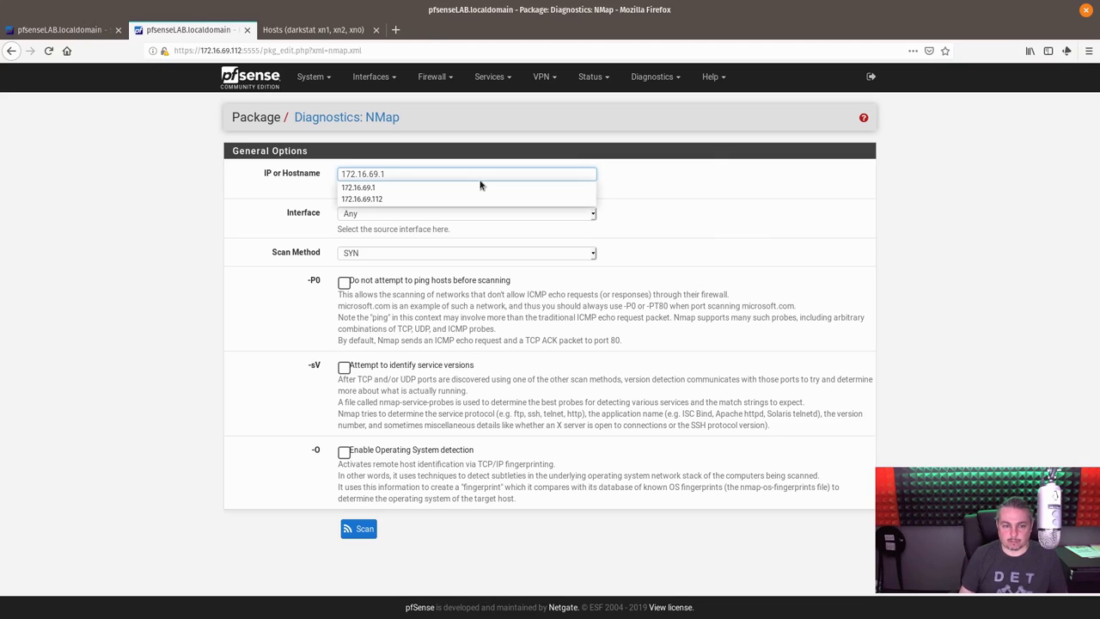
left_click(358, 528)
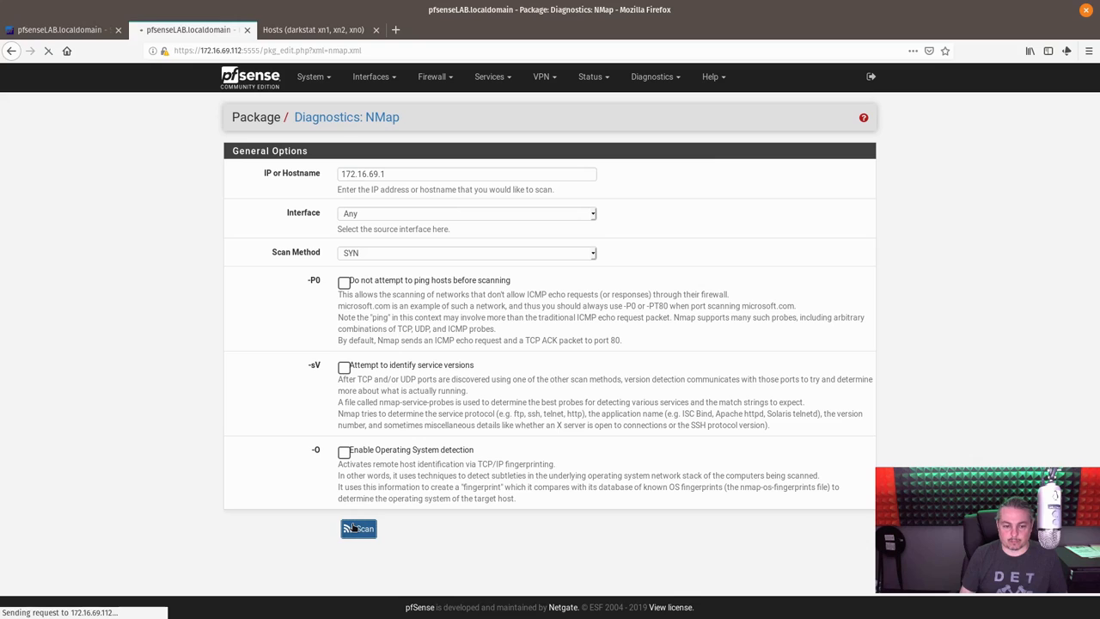
left_click(358, 527)
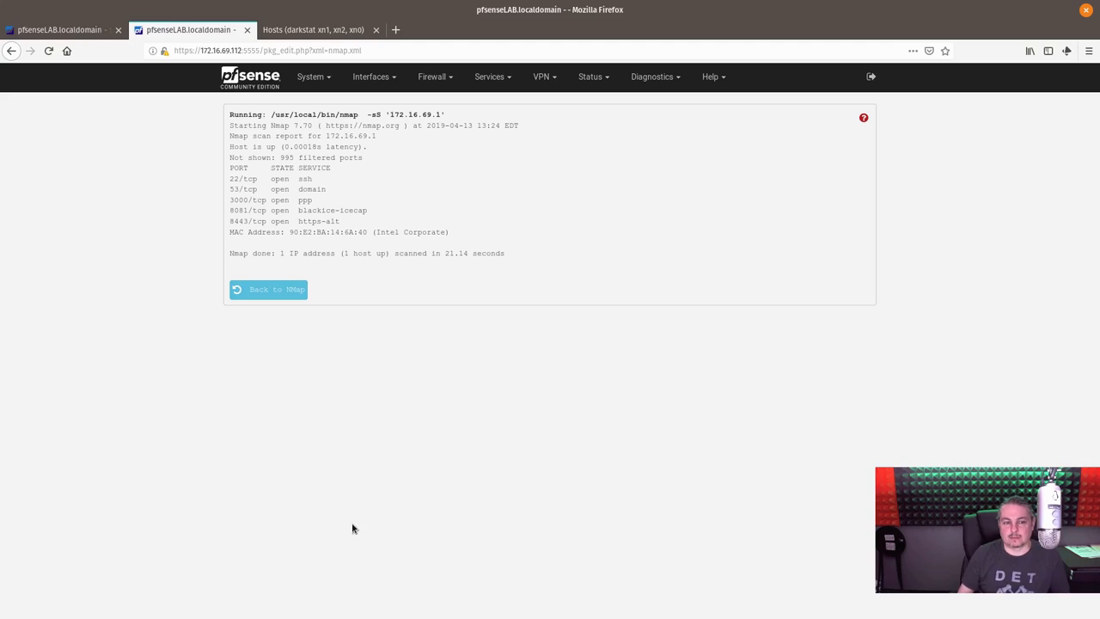
mouse_move(364, 219)
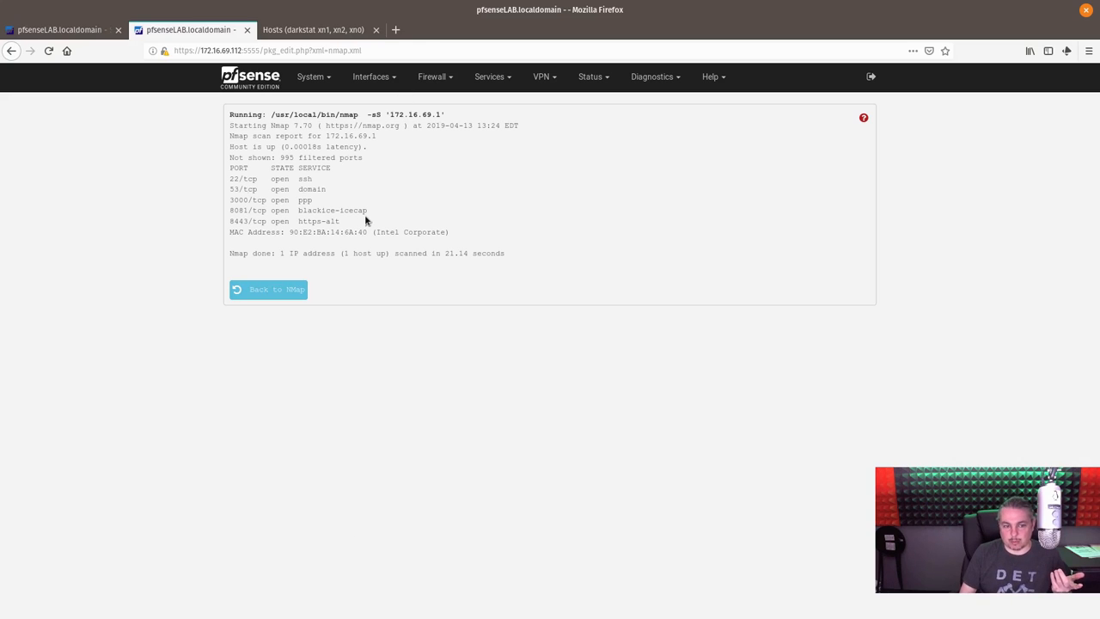
mouse_move(344, 220)
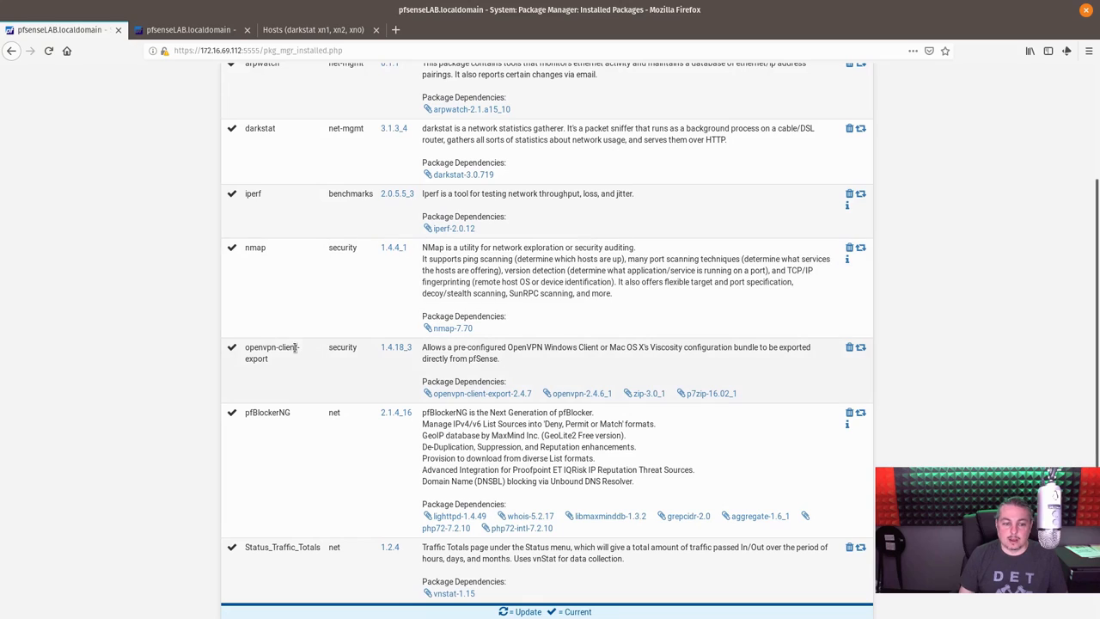
mouse_move(280, 361)
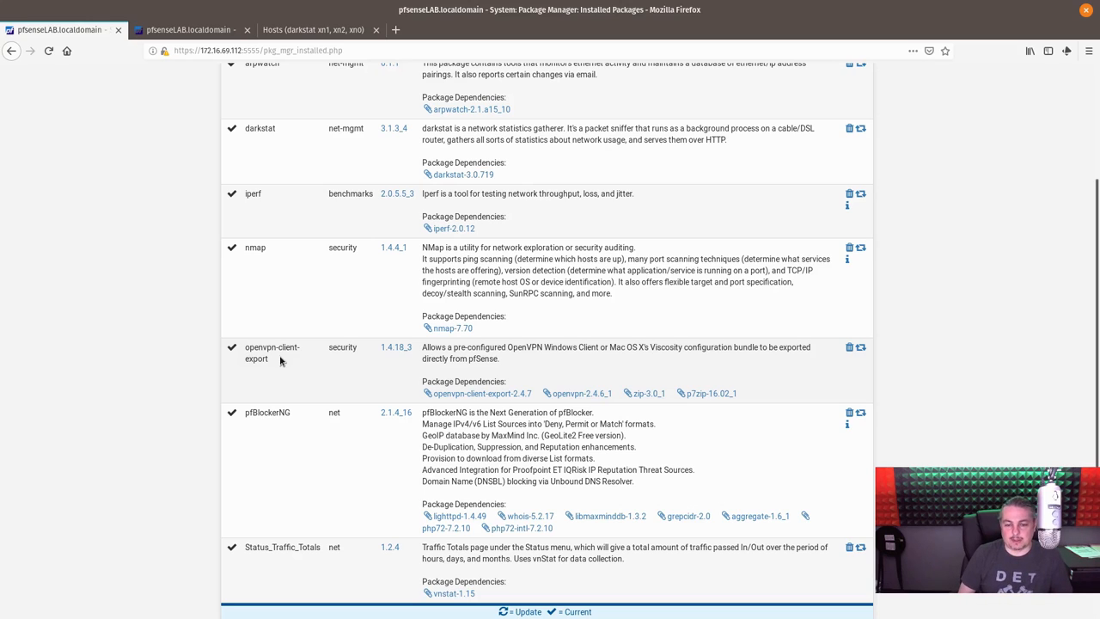
mouse_move(352, 366)
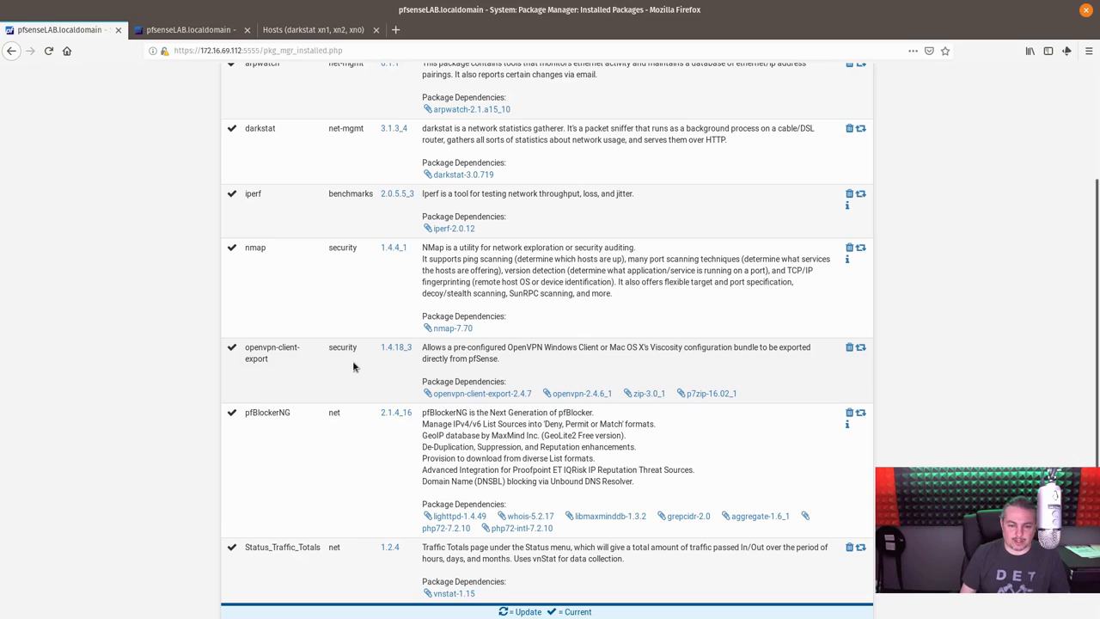
left_click(189, 29)
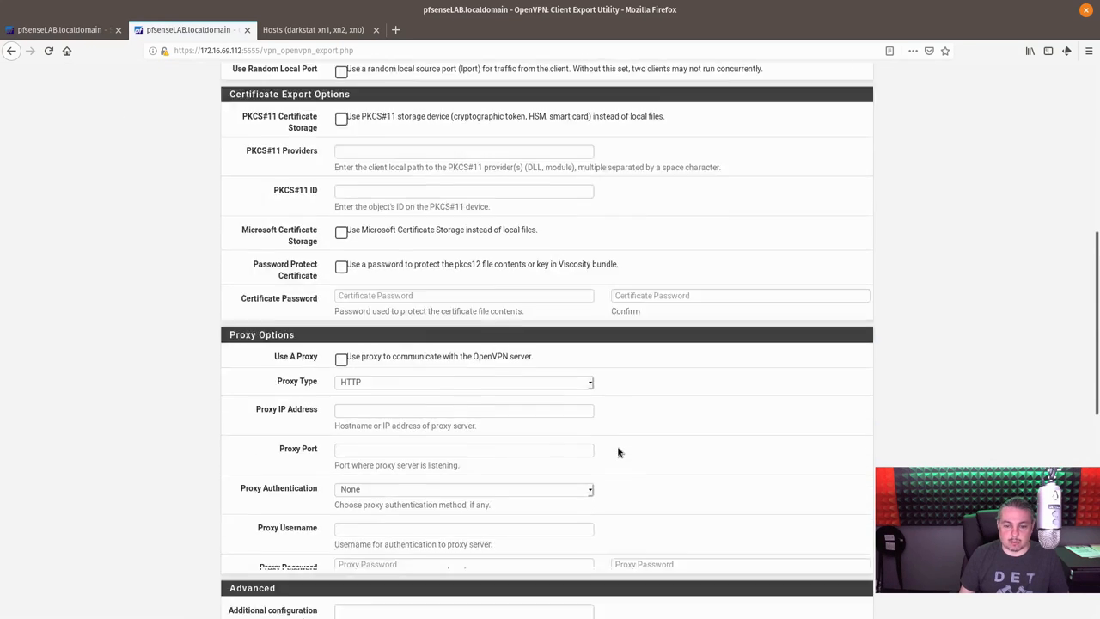
scroll("down", 3)
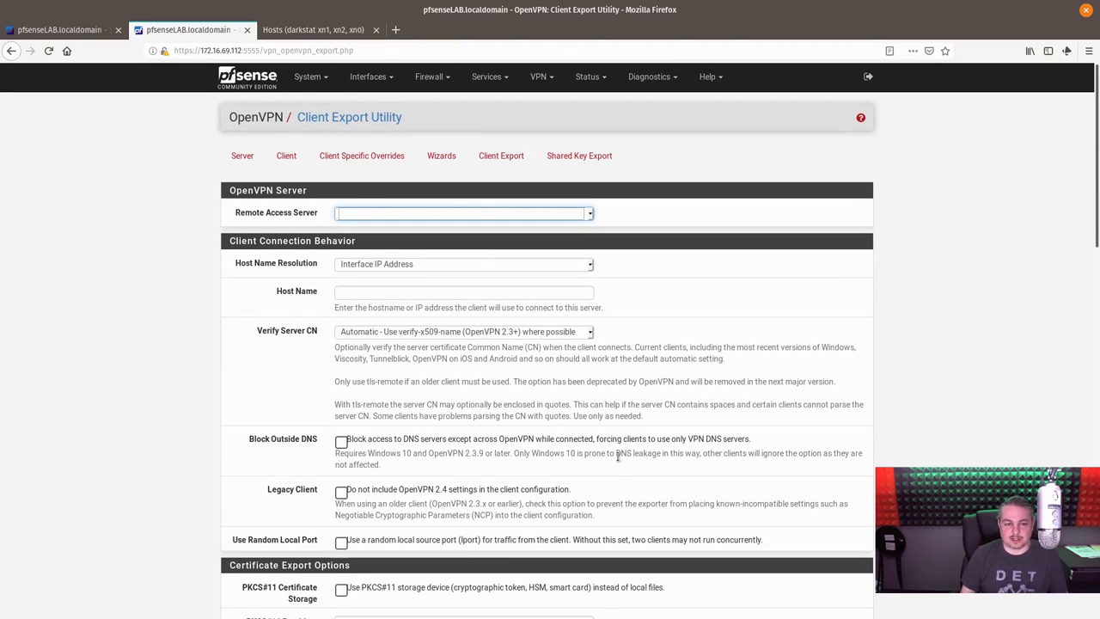
mouse_move(591, 214)
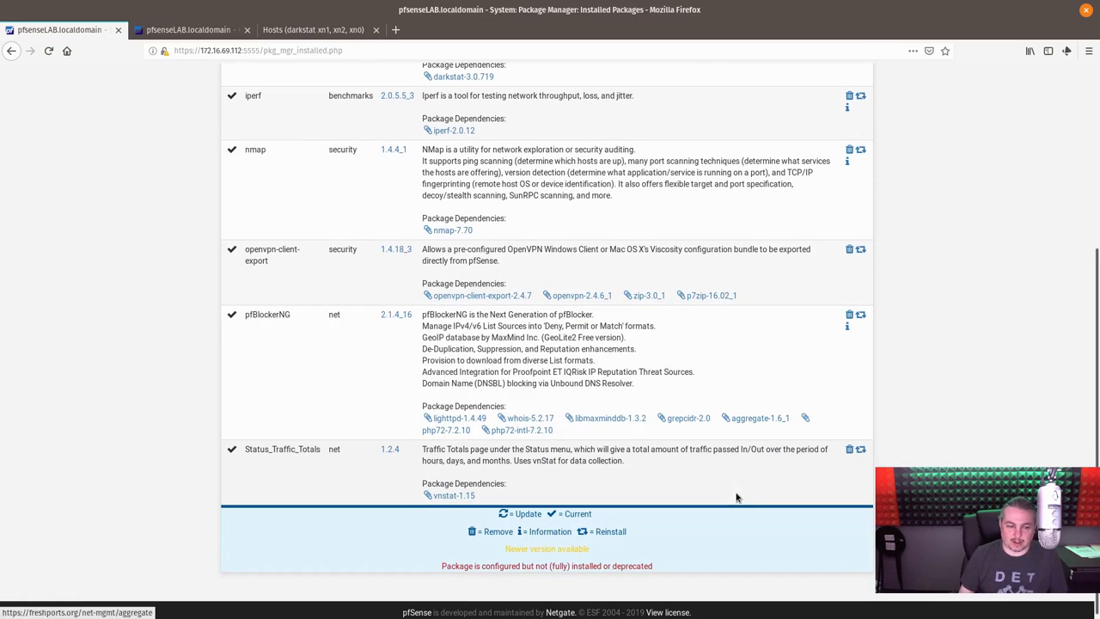
double_click(268, 313)
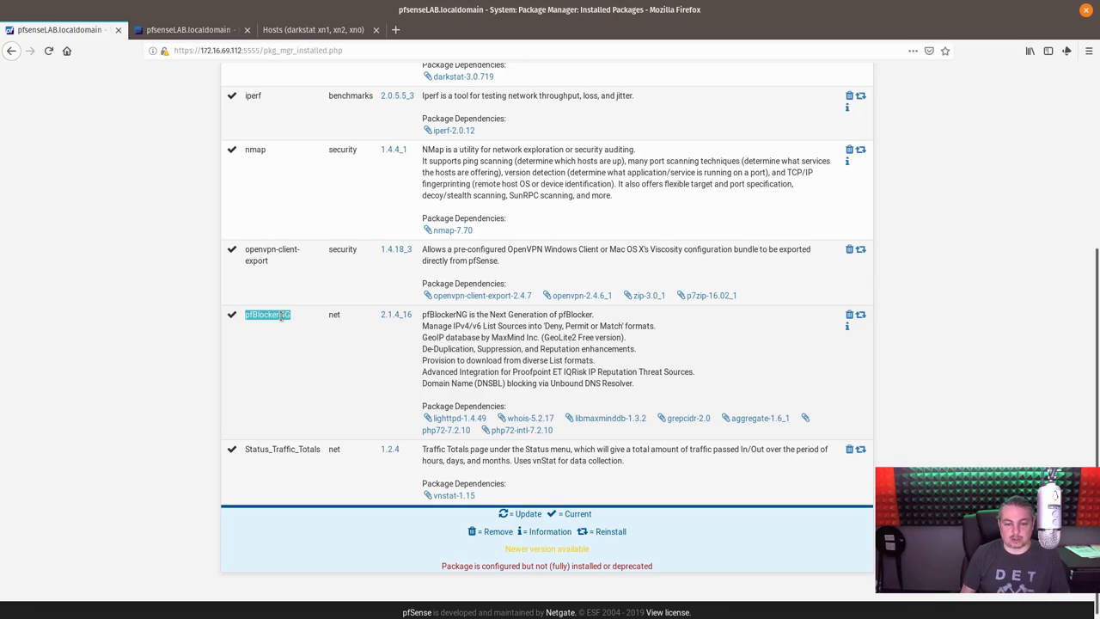
mouse_move(431, 347)
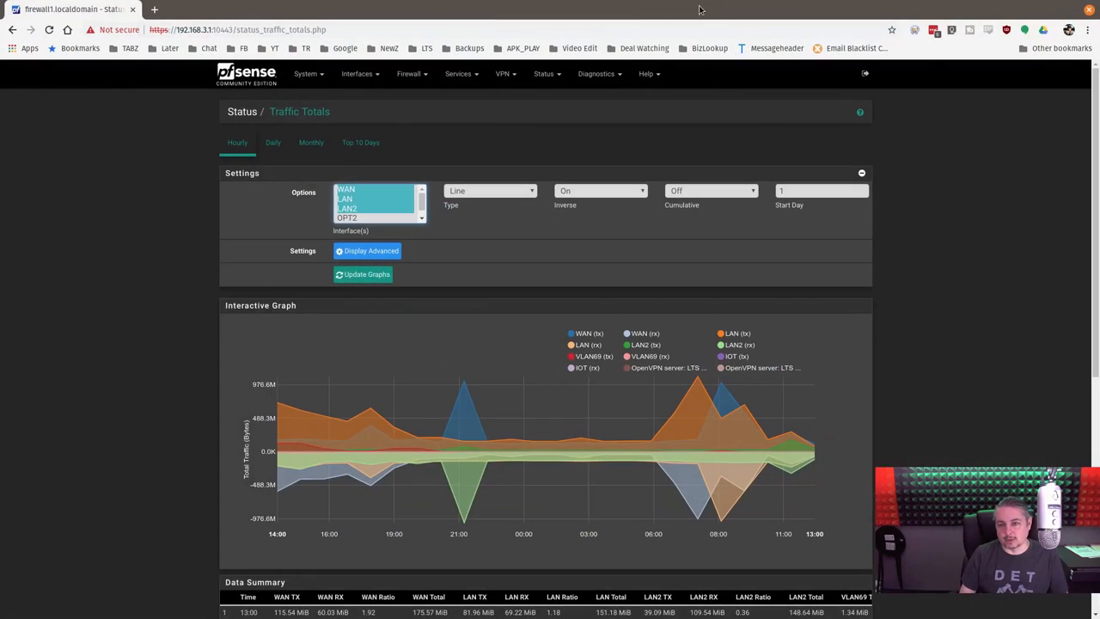
mouse_move(696, 454)
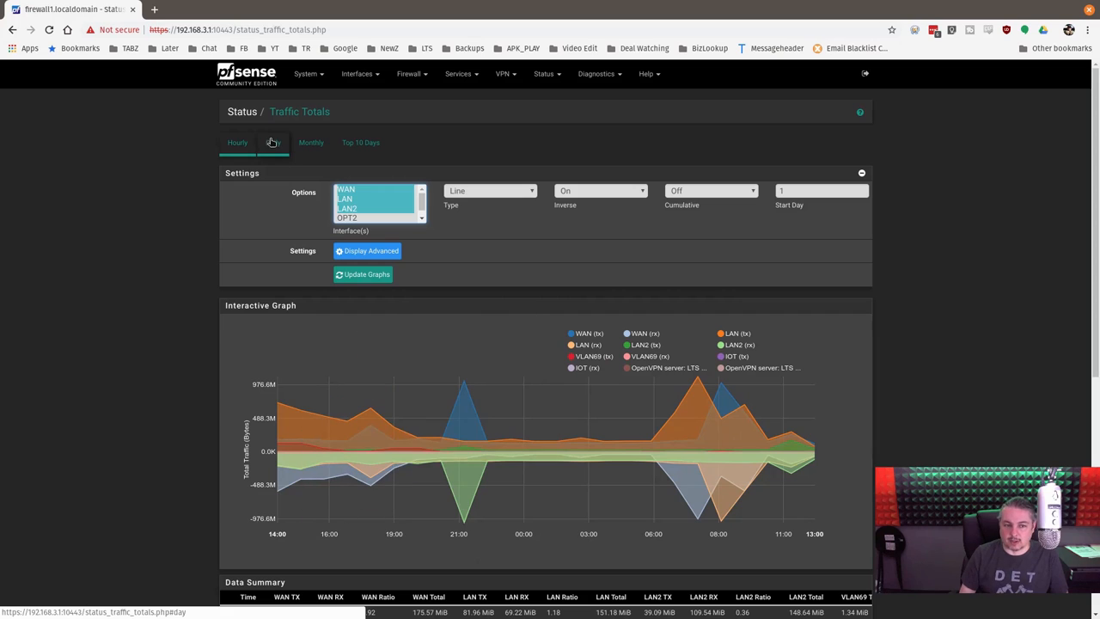
- Compare daily and monthly Traffic Totals graphs, ending on daily with advanced options expanded
left_click(271, 141)
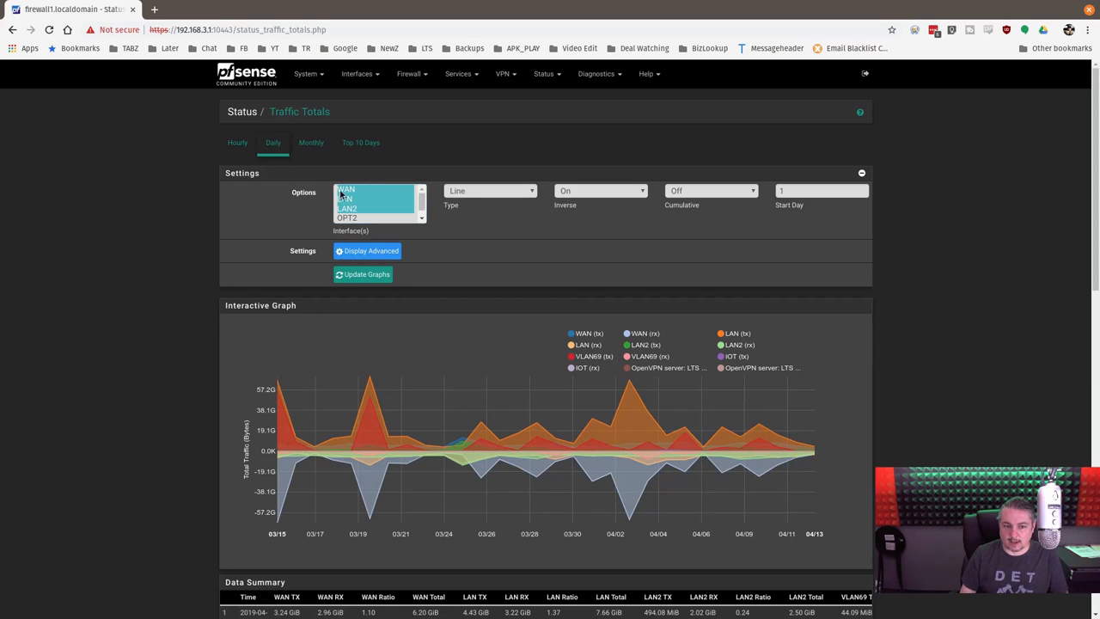
left_click(311, 141)
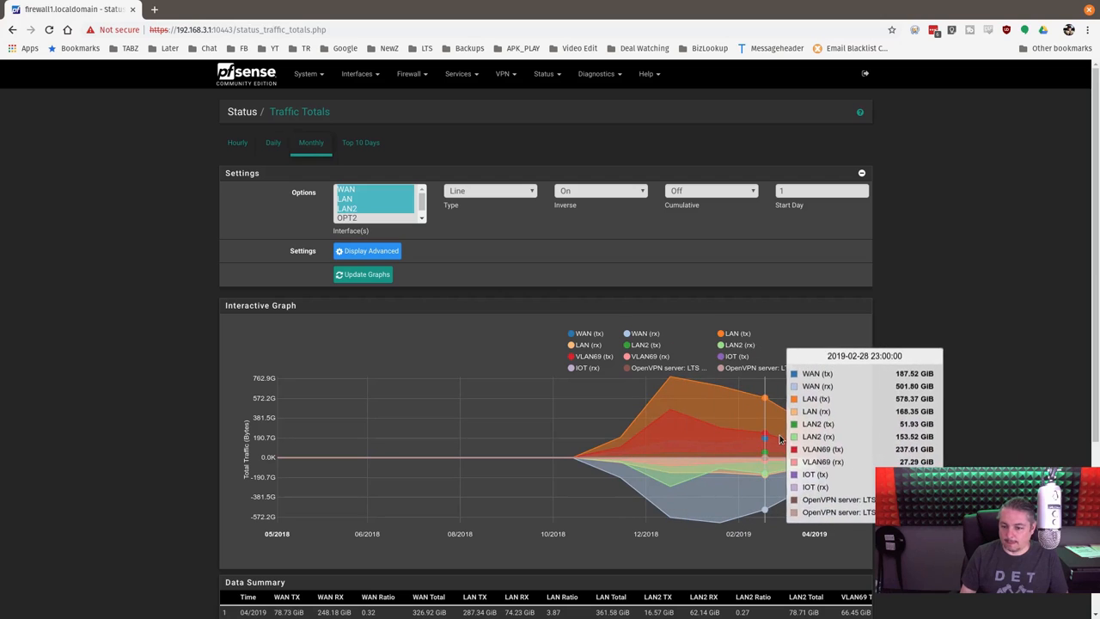
mouse_move(670, 439)
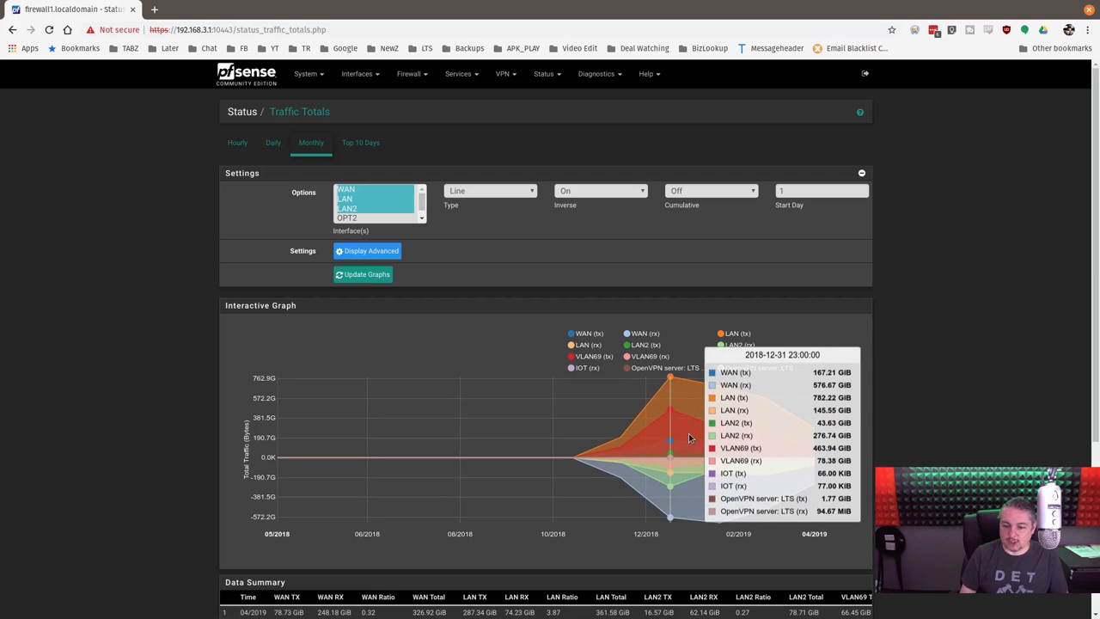
mouse_move(814, 430)
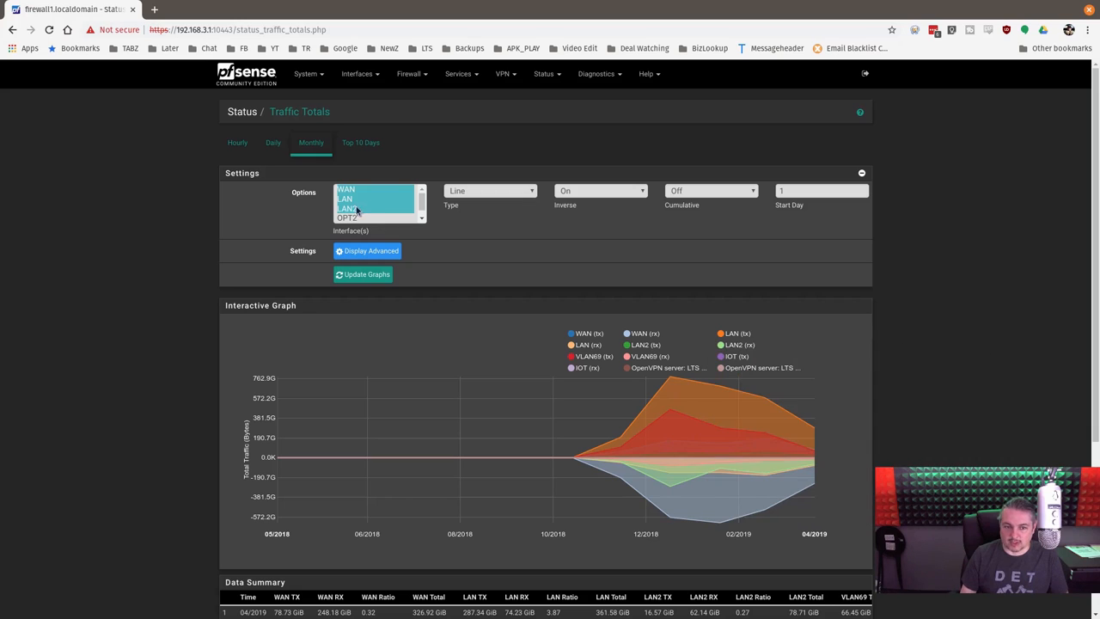
left_click(271, 141)
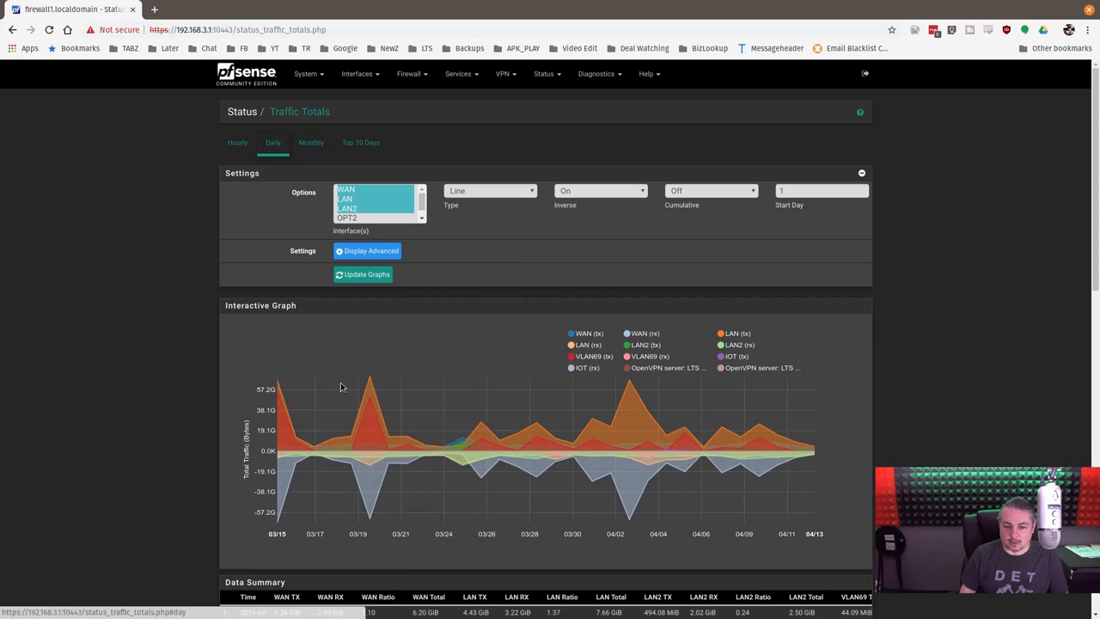
mouse_move(722, 447)
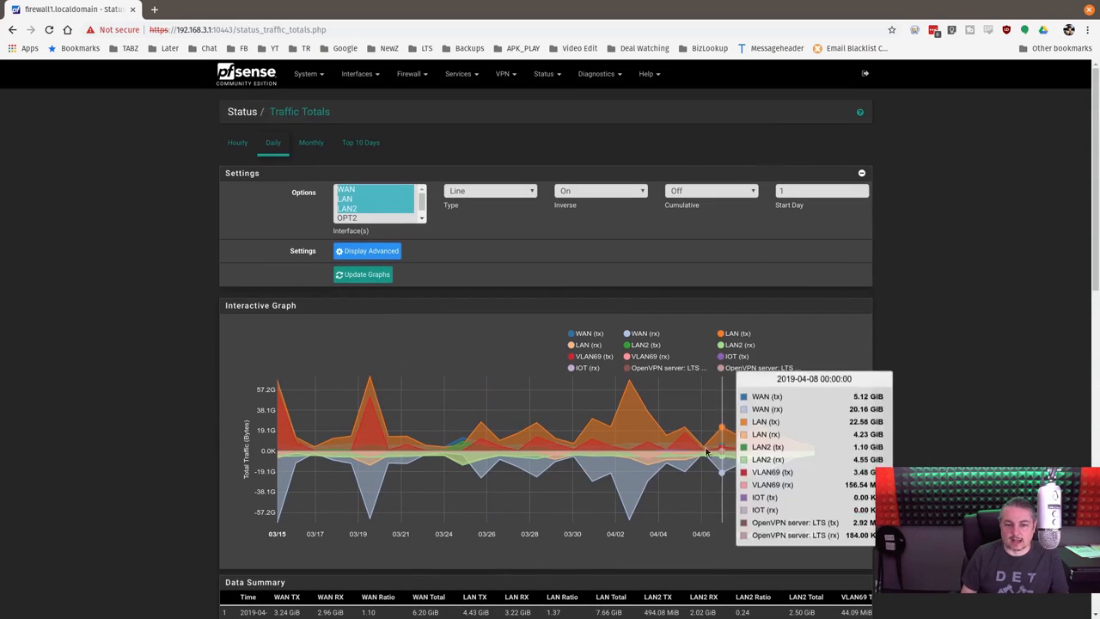
left_click(368, 251)
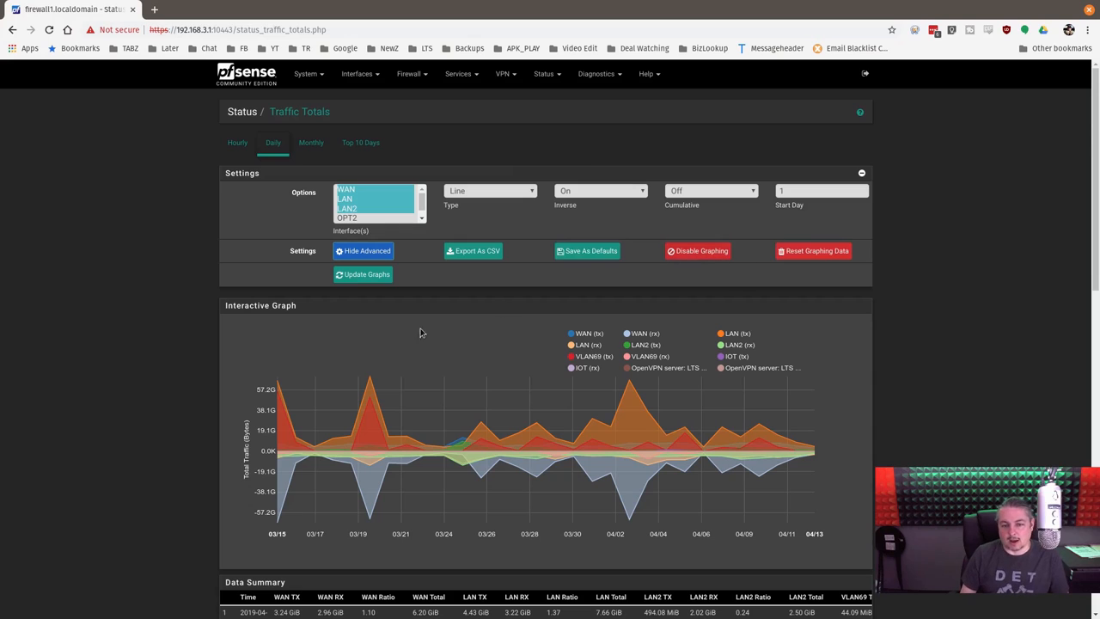
mouse_move(541, 278)
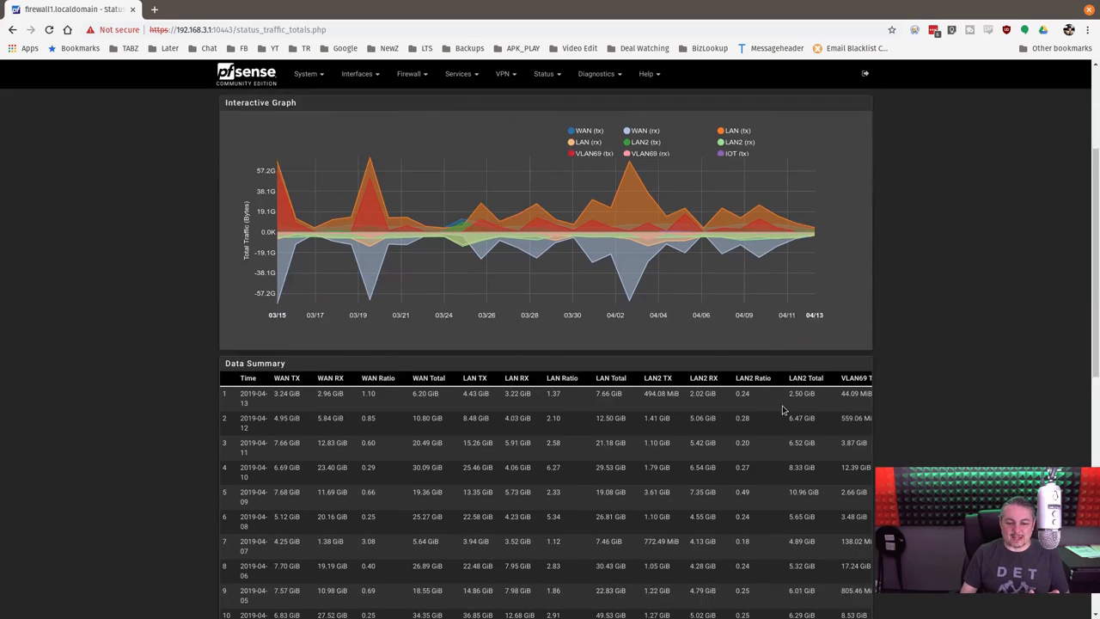
- Review the daily data summary and redraw the graphs with an added VPN interface
scroll("down", 3)
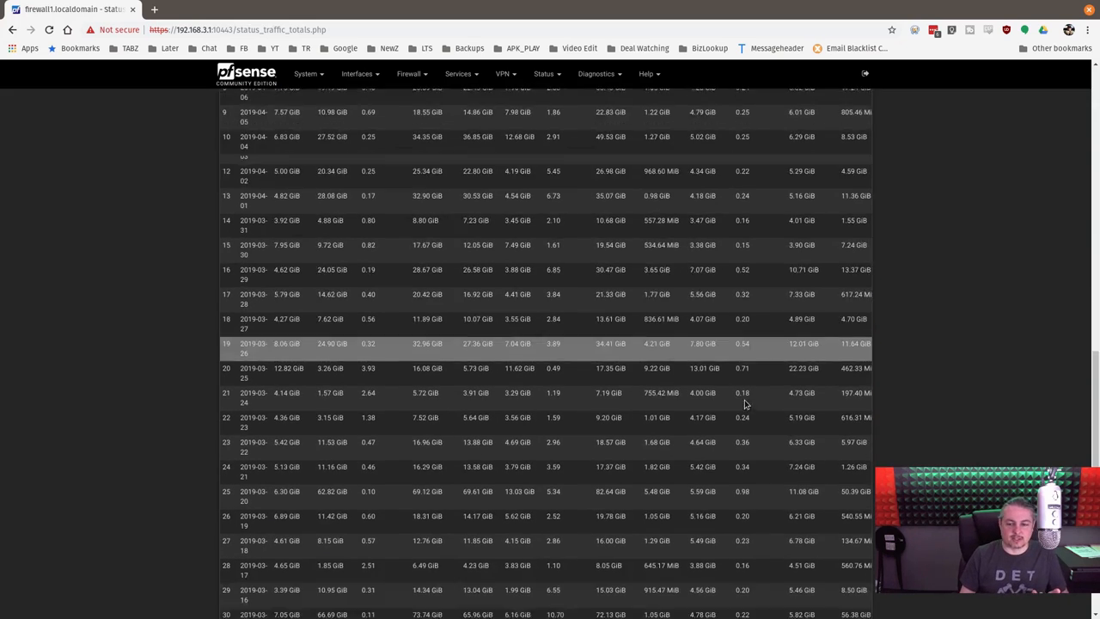
scroll("down", 3)
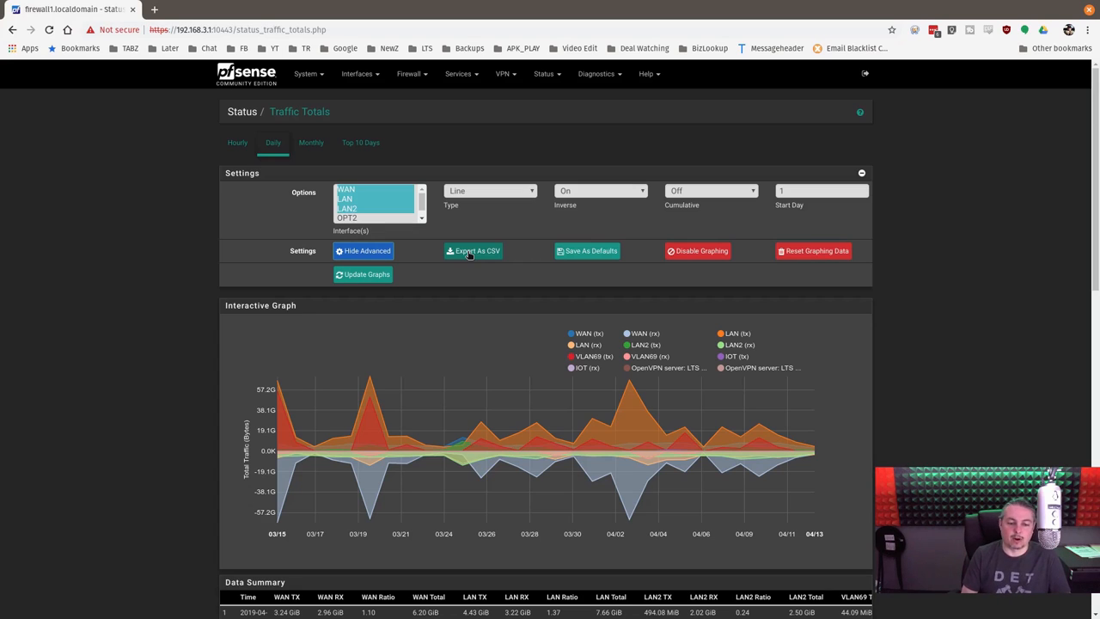
mouse_move(629, 456)
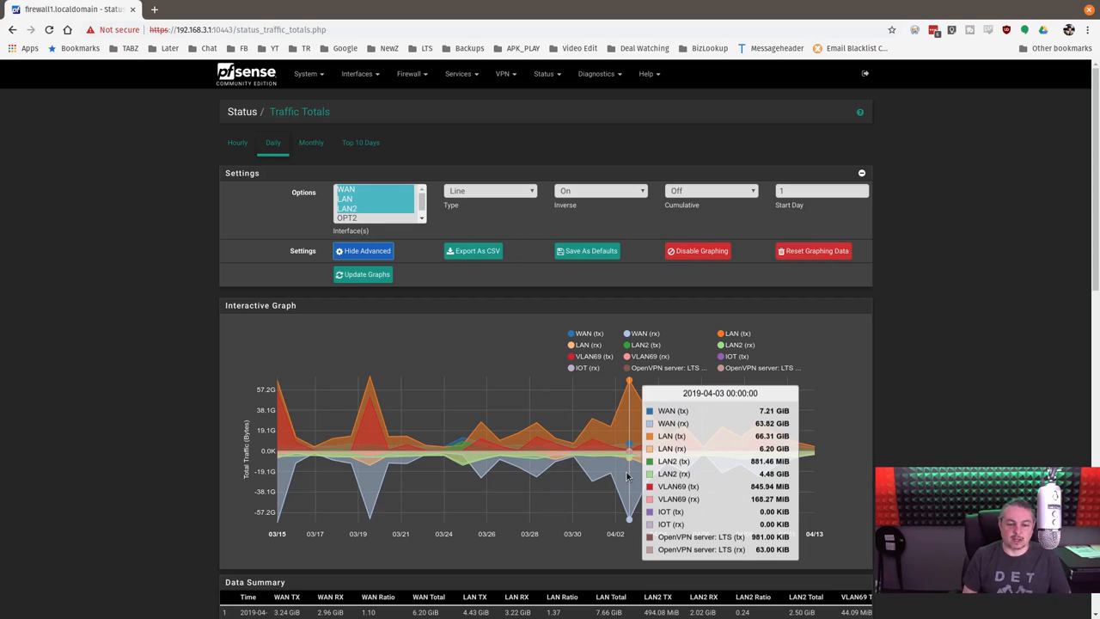
mouse_move(426, 202)
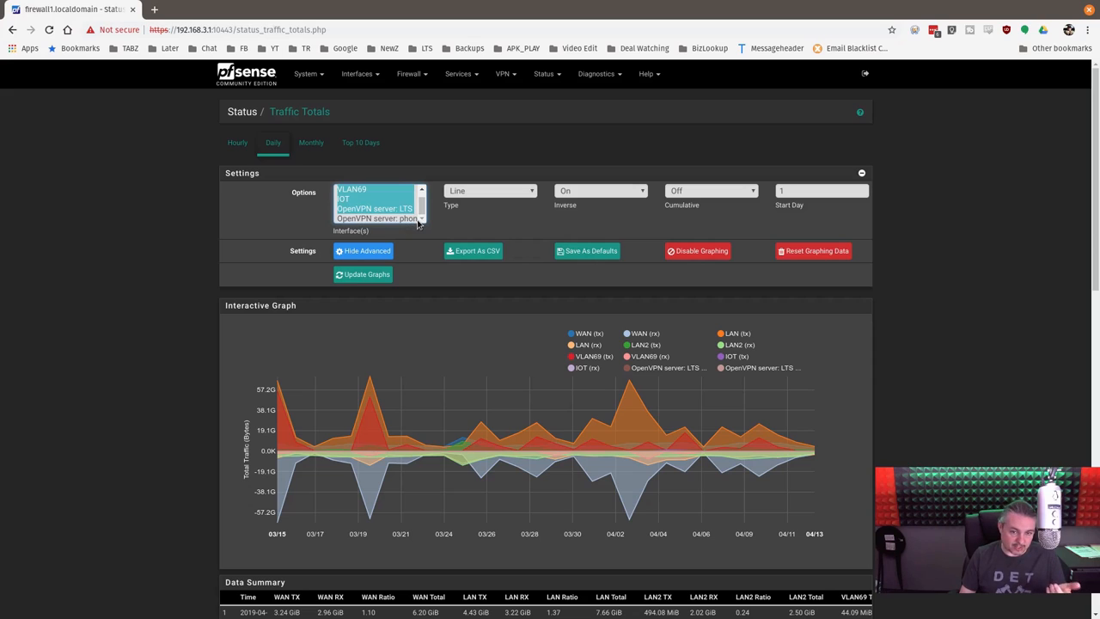
mouse_move(381, 225)
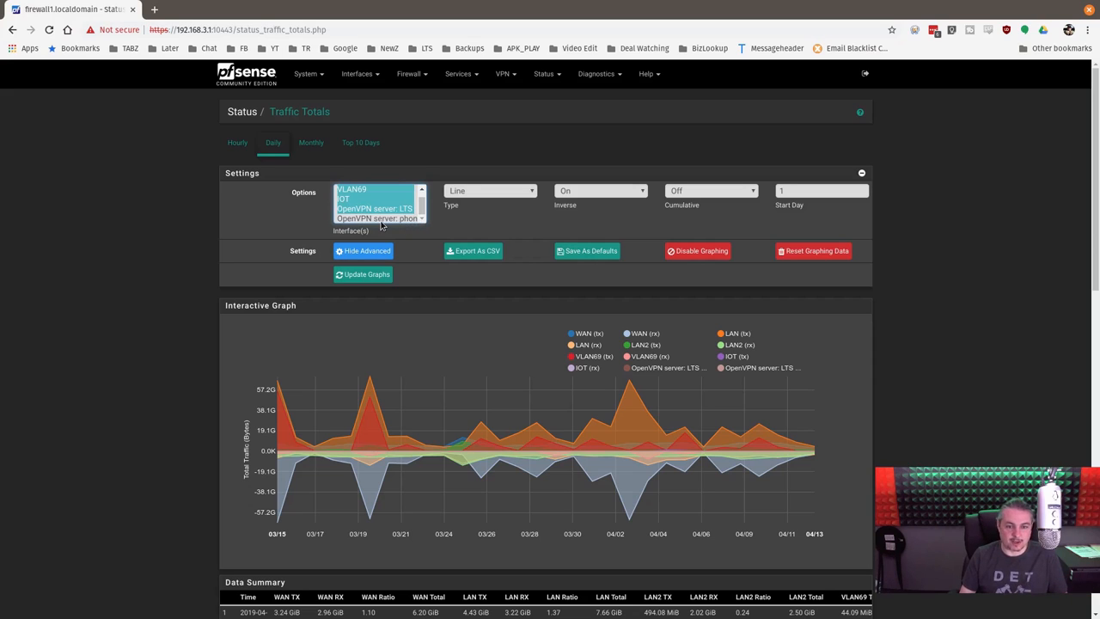
left_click(376, 218)
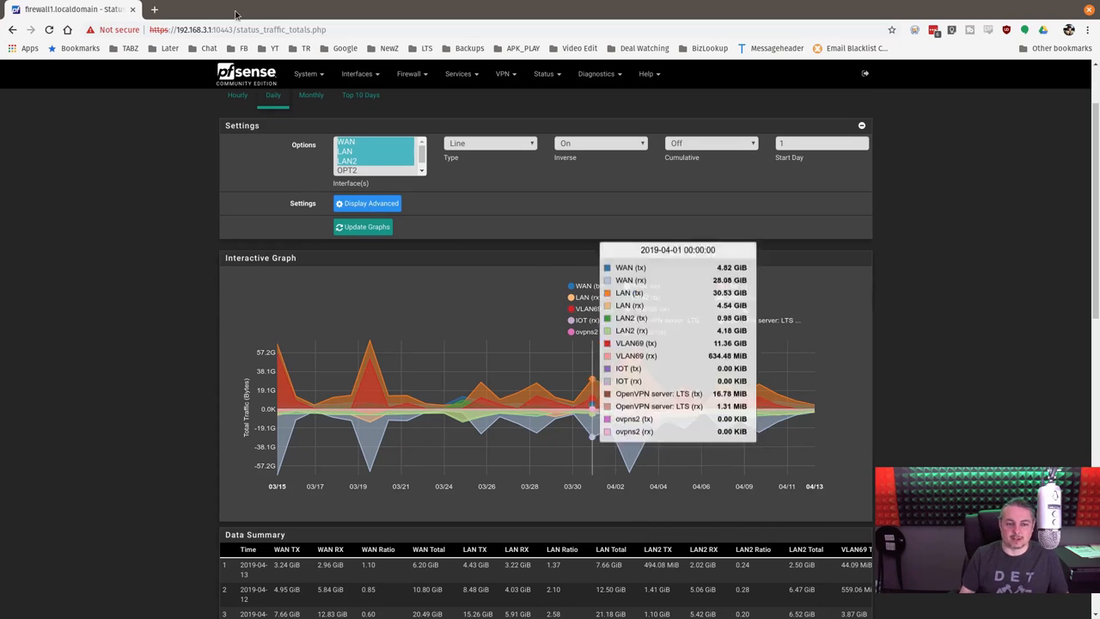
- Confirm the redrawn Traffic Totals graph and bring up the list of Status pages
left_click(363, 227)
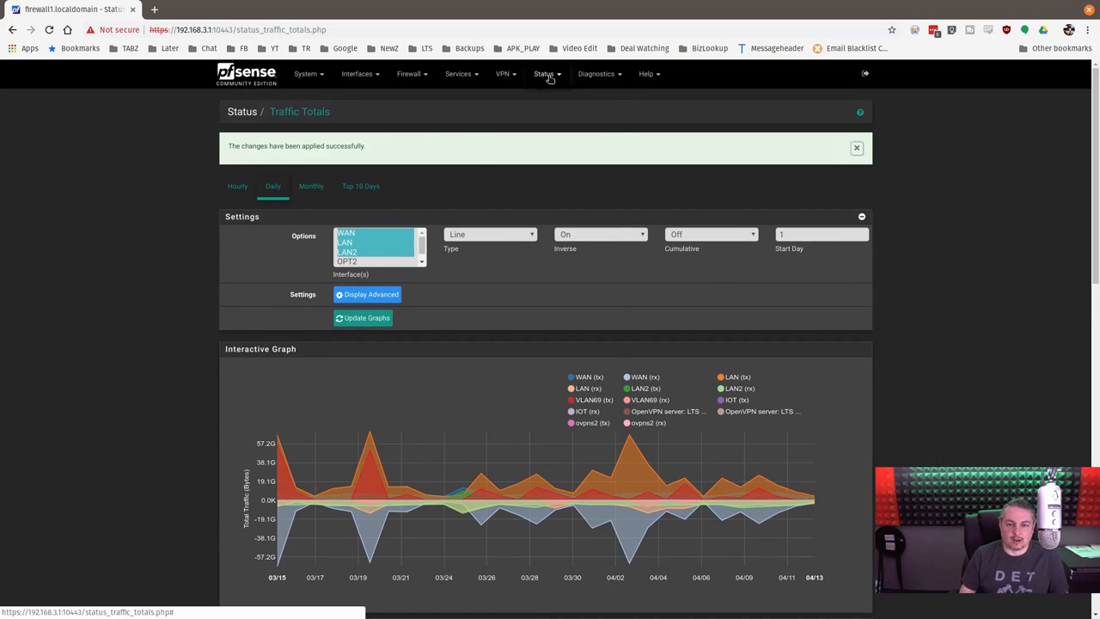
left_click(545, 73)
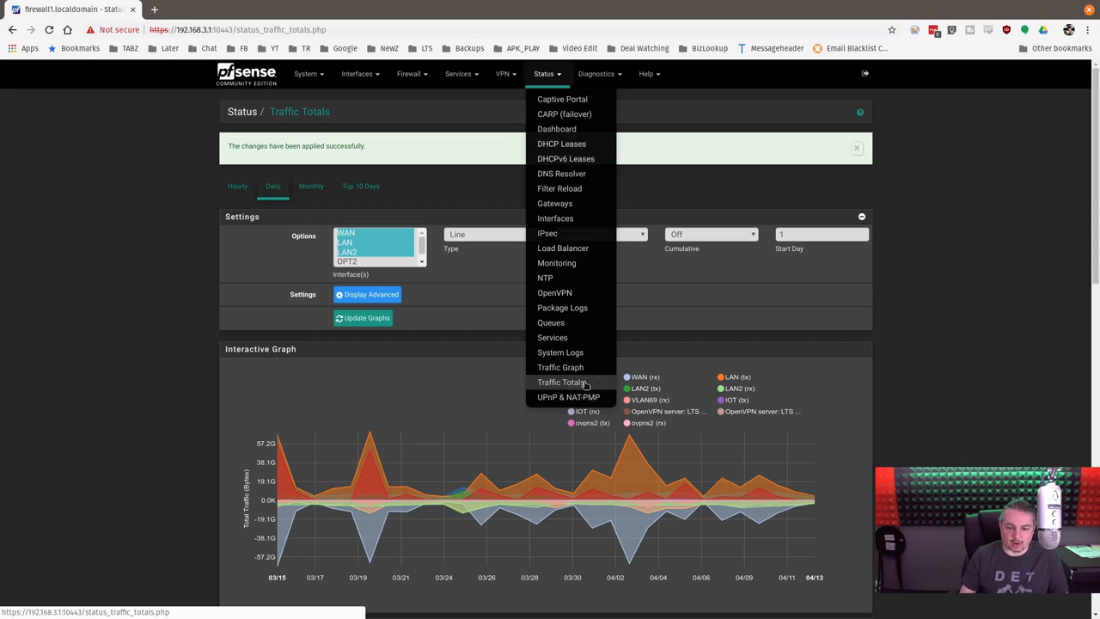
mouse_move(560, 368)
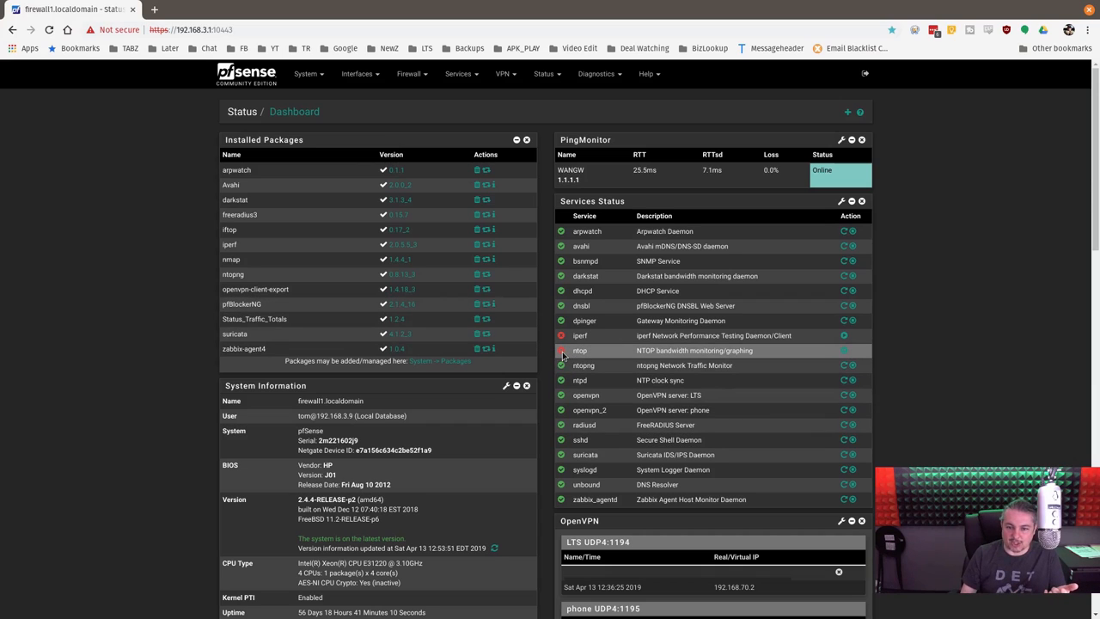
mouse_move(815, 354)
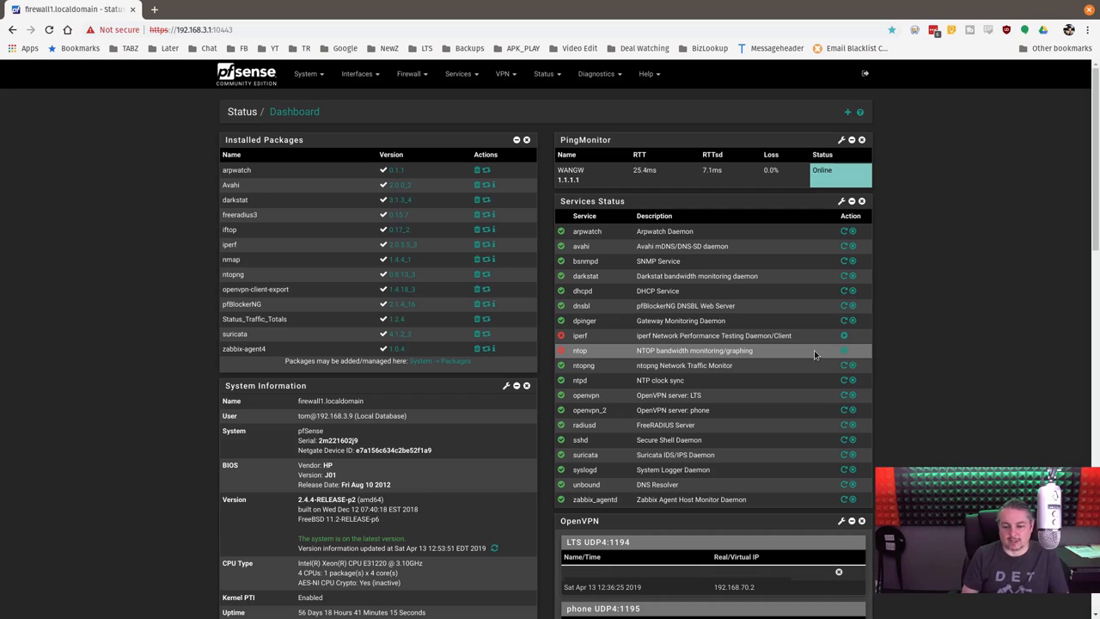